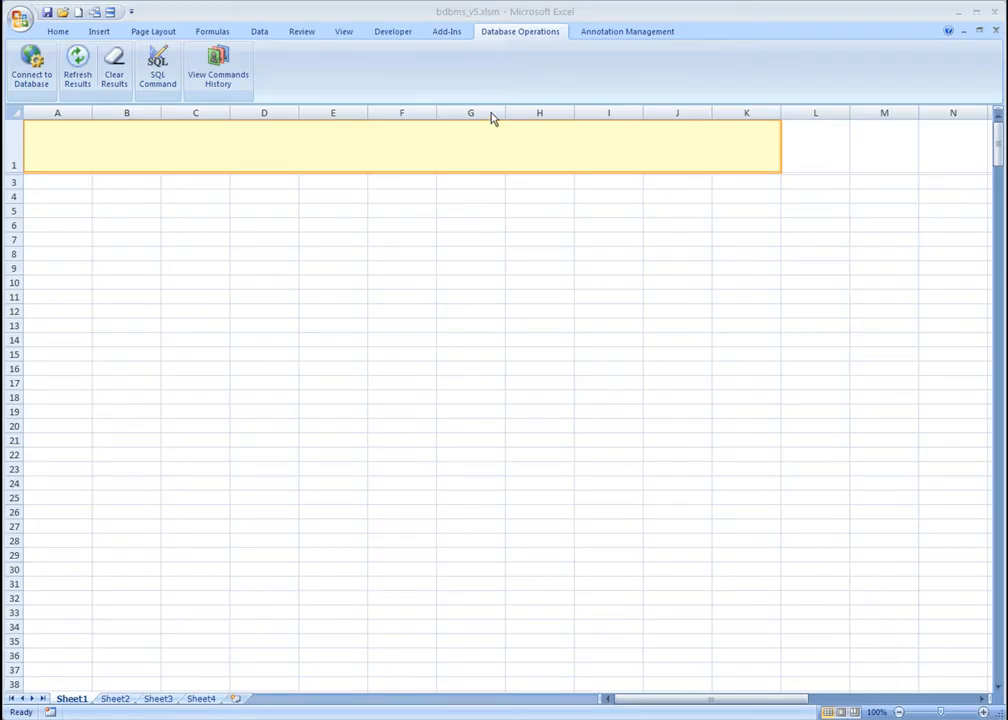
mouse_move(515, 71)
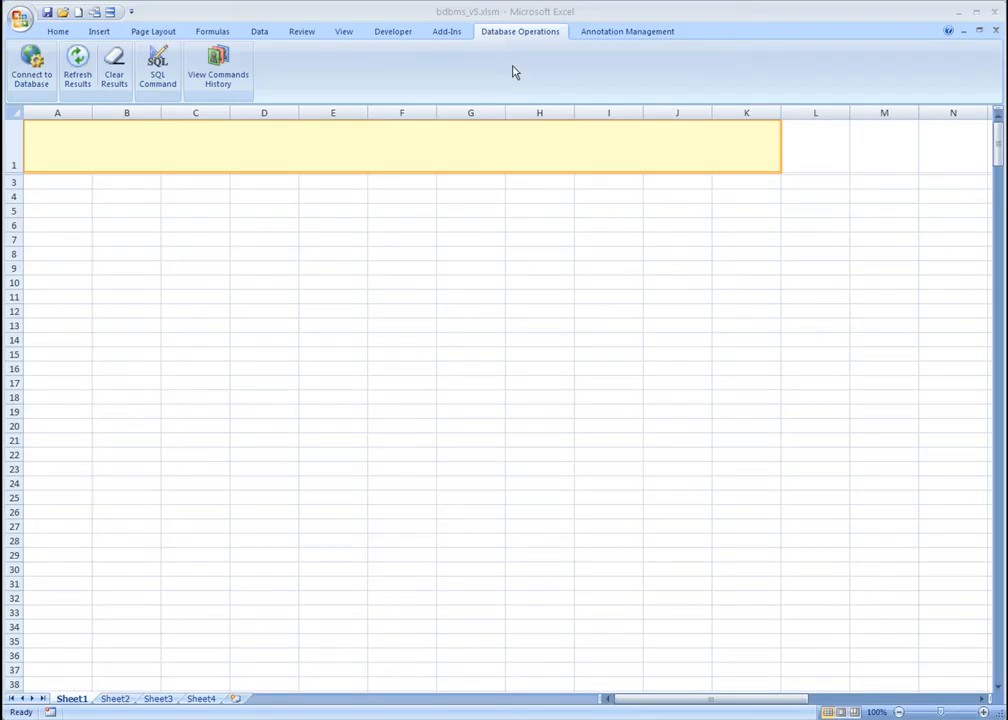
- From cell A3, build a Protein table query with protein_id Like 'P0%'
left_click(57, 181)
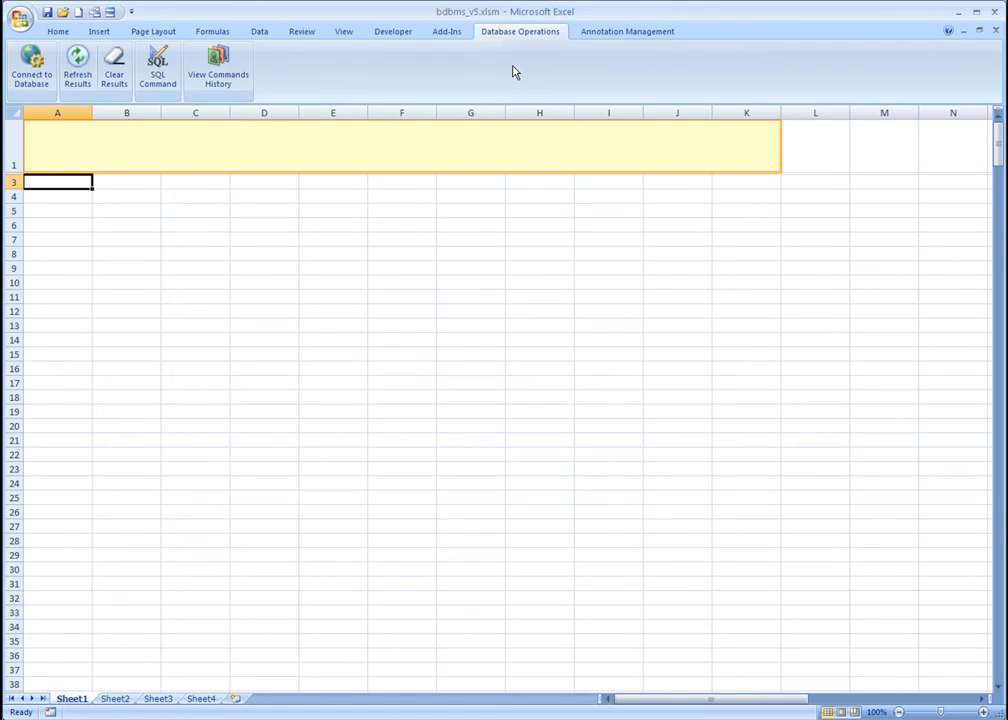
mouse_move(516, 49)
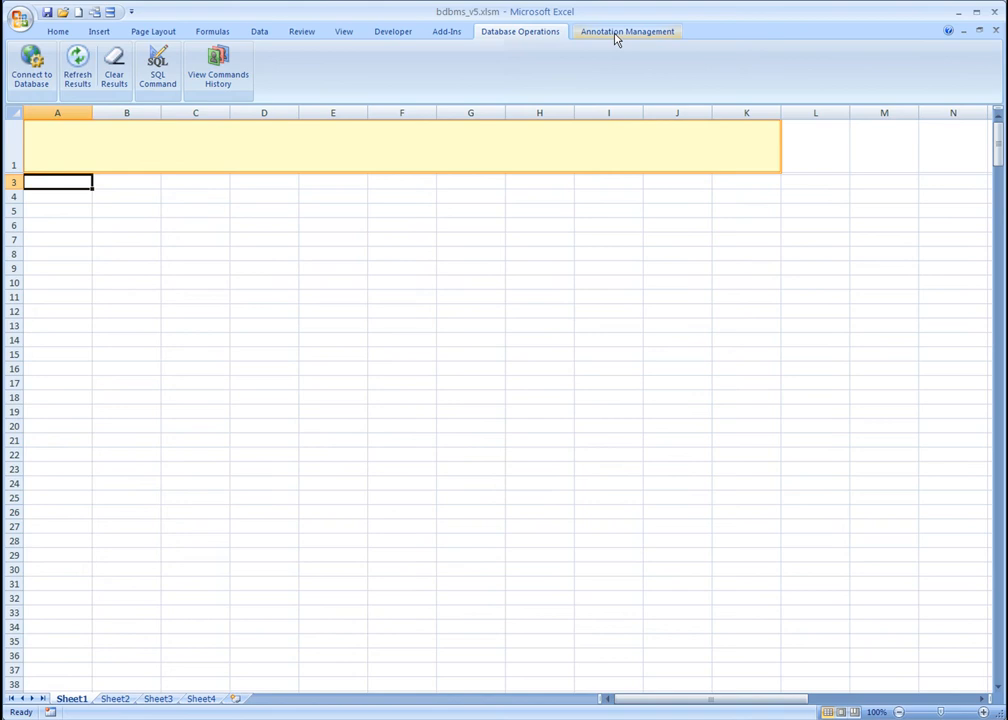
left_click(627, 31)
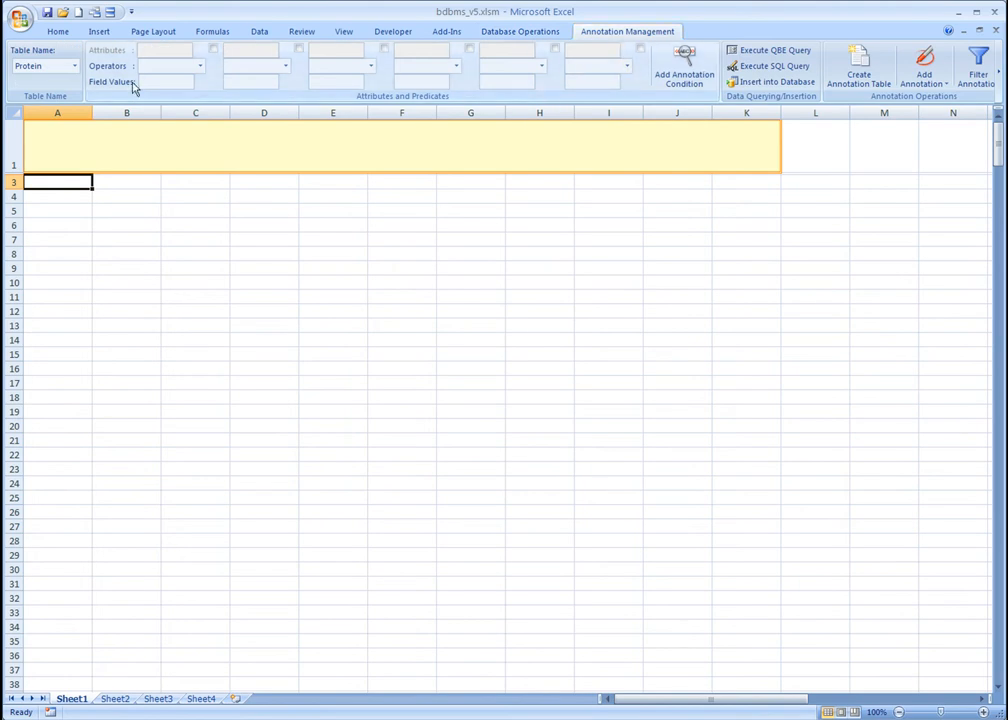
left_click(74, 65)
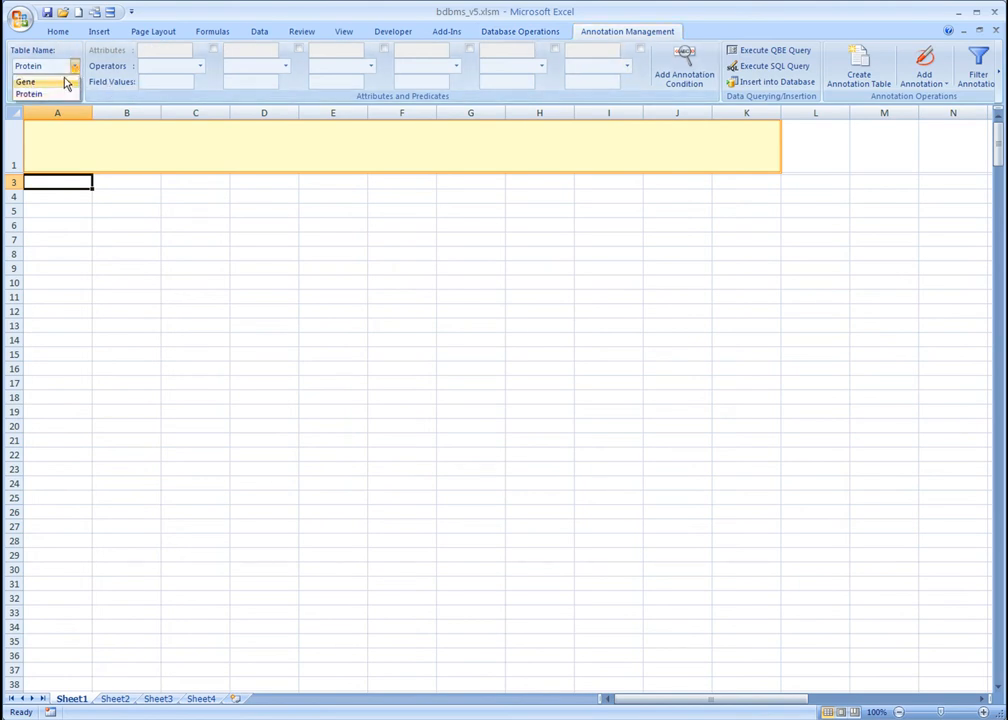
left_click(25, 81)
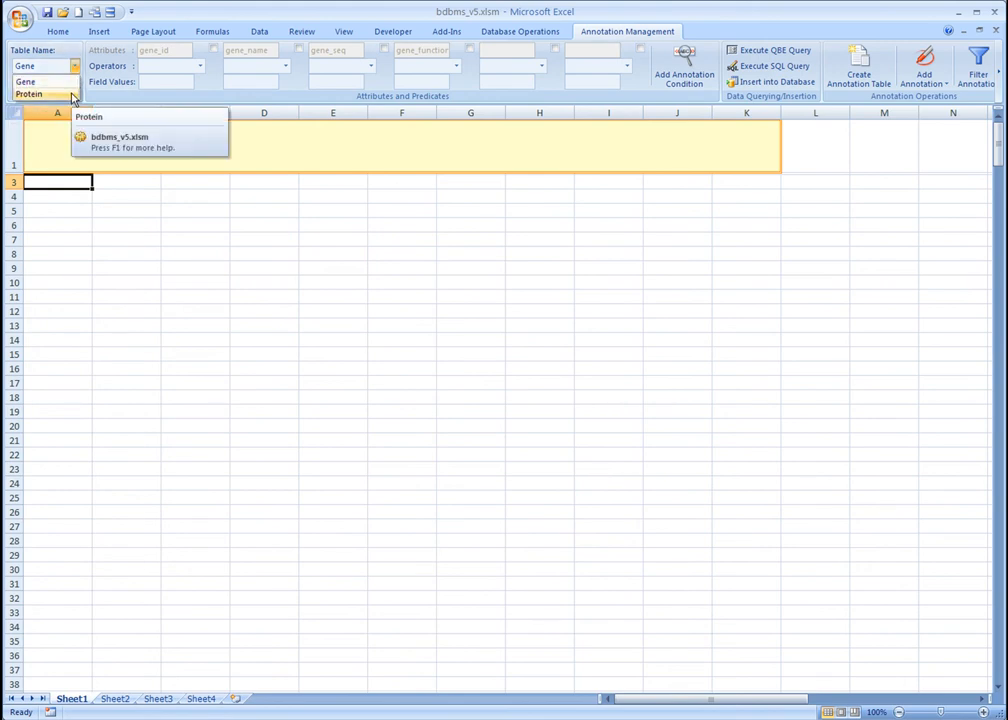
left_click(29, 93)
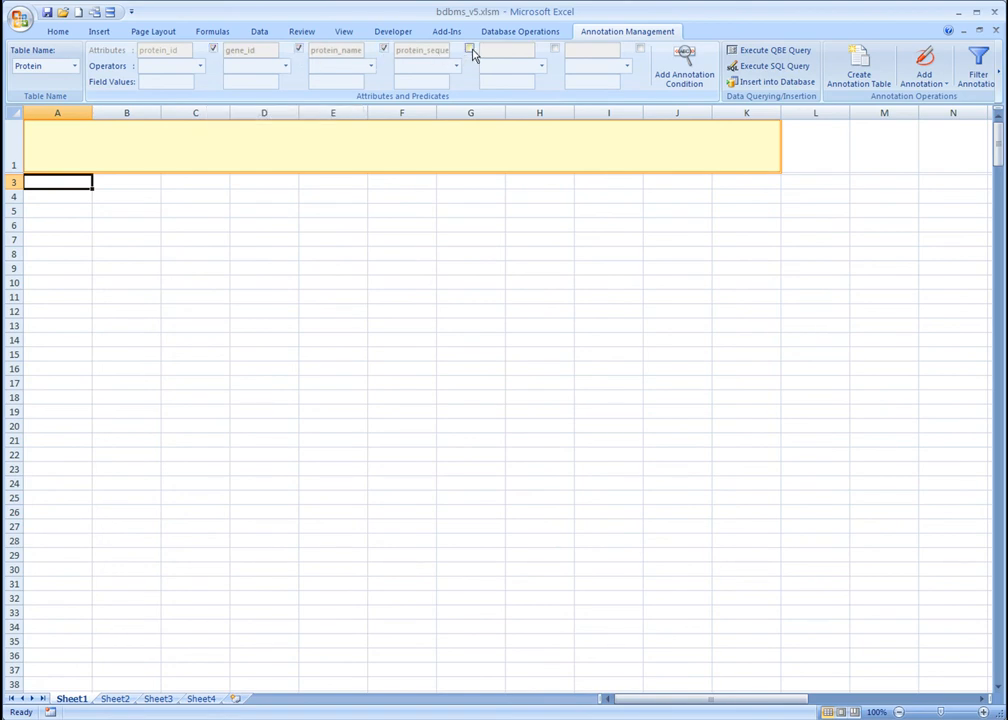
left_click(200, 66)
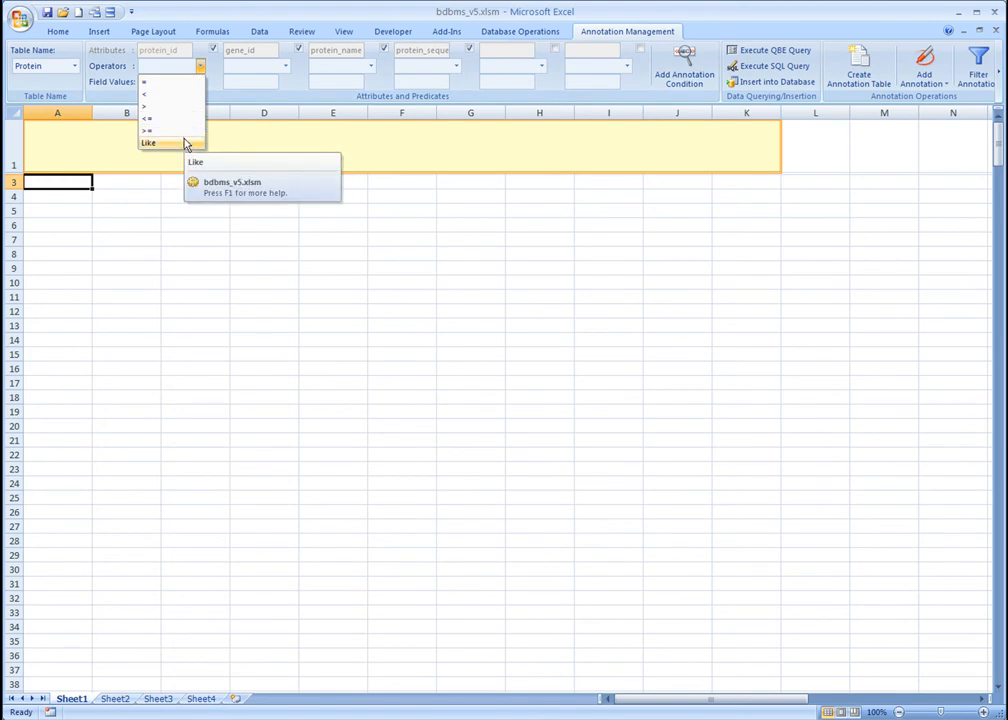
left_click(148, 143)
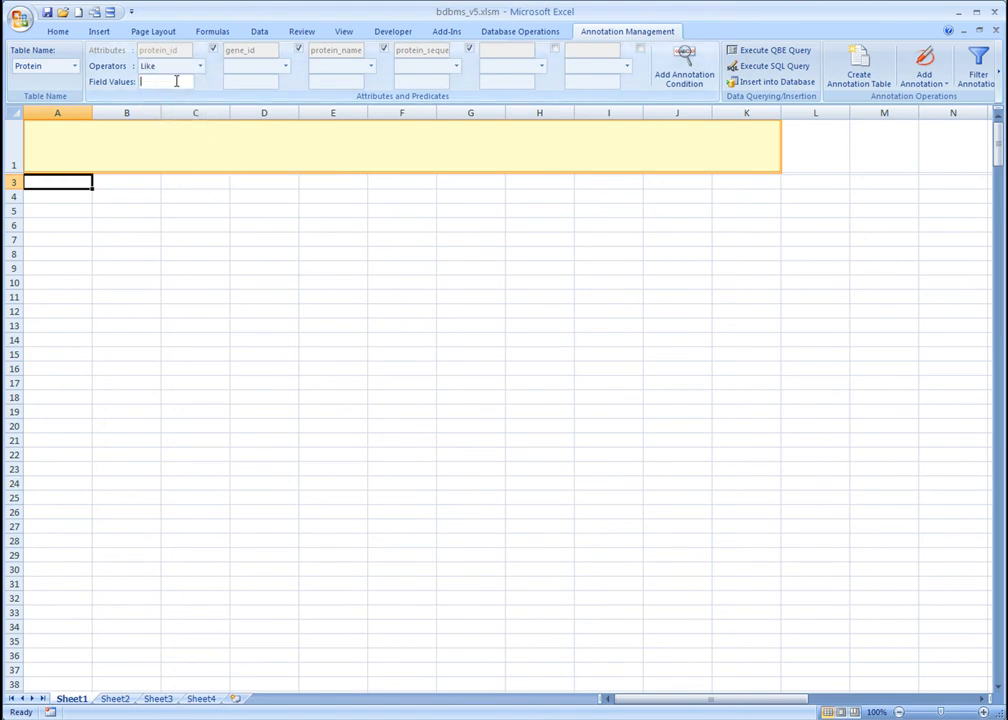
type("P0%")
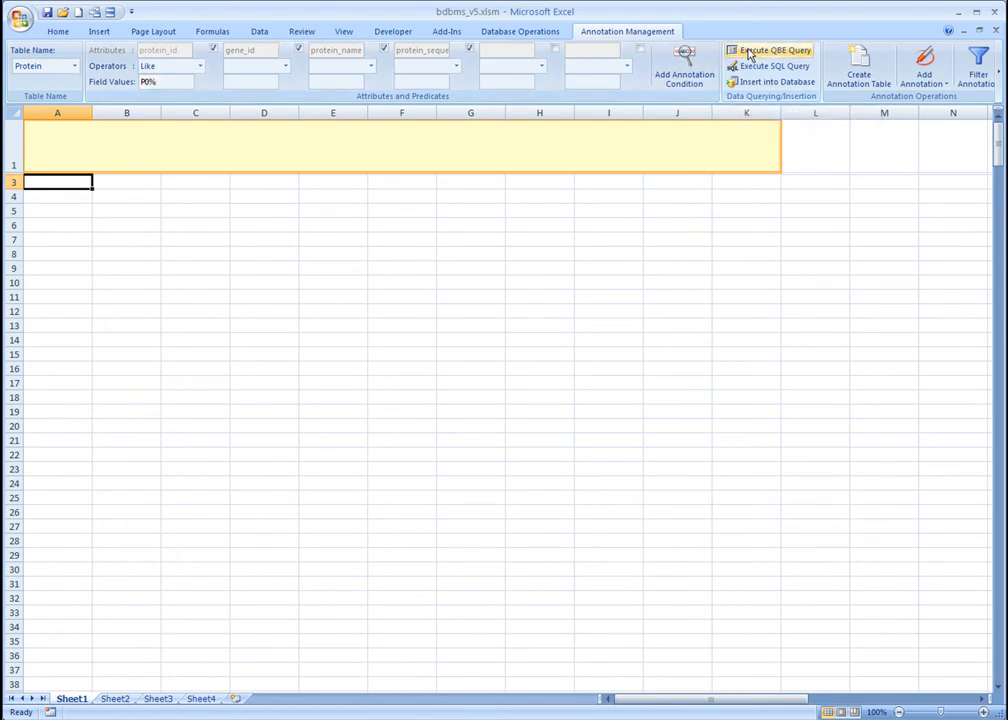
- Run the QBE query to list Protein rows P001–P016 with the SQL text above
left_click(772, 50)
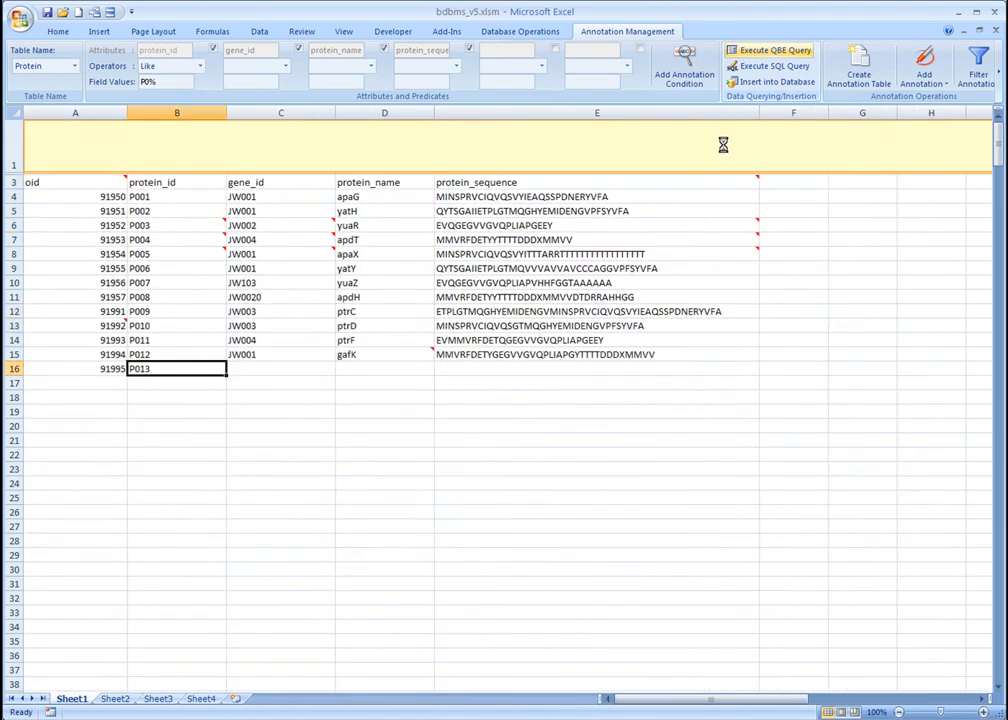
left_click(770, 50)
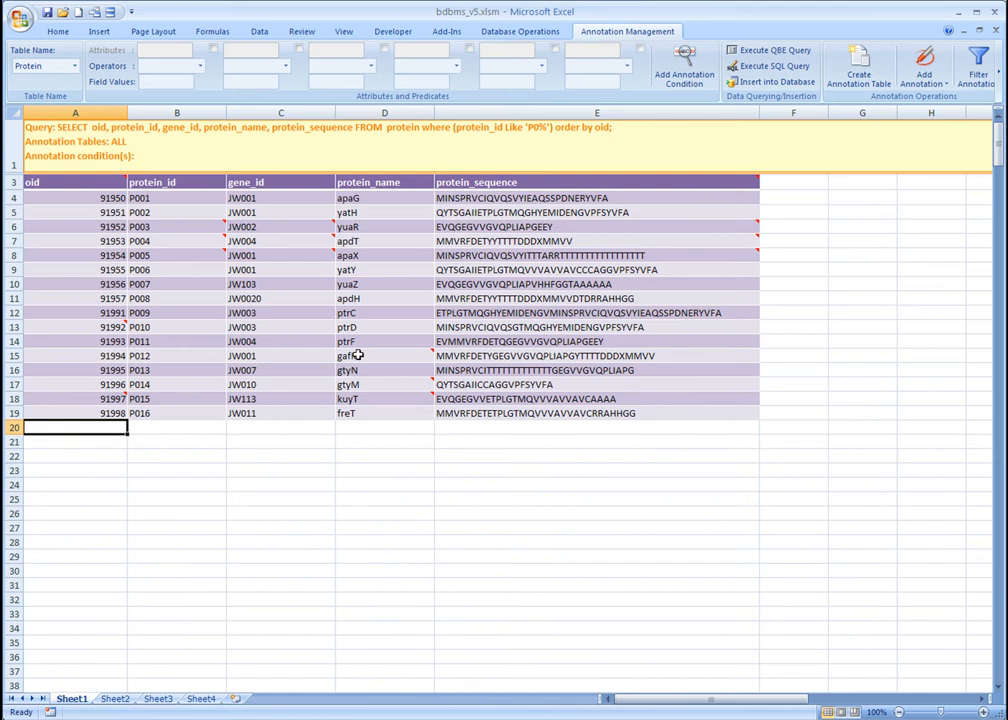
mouse_move(347, 356)
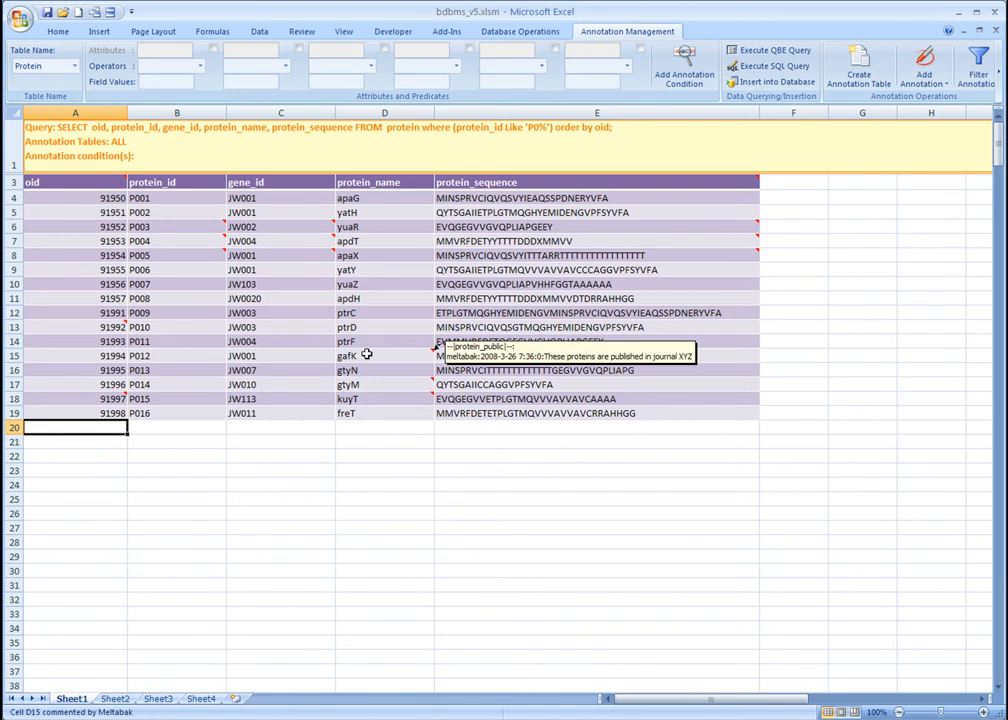
mouse_move(367, 384)
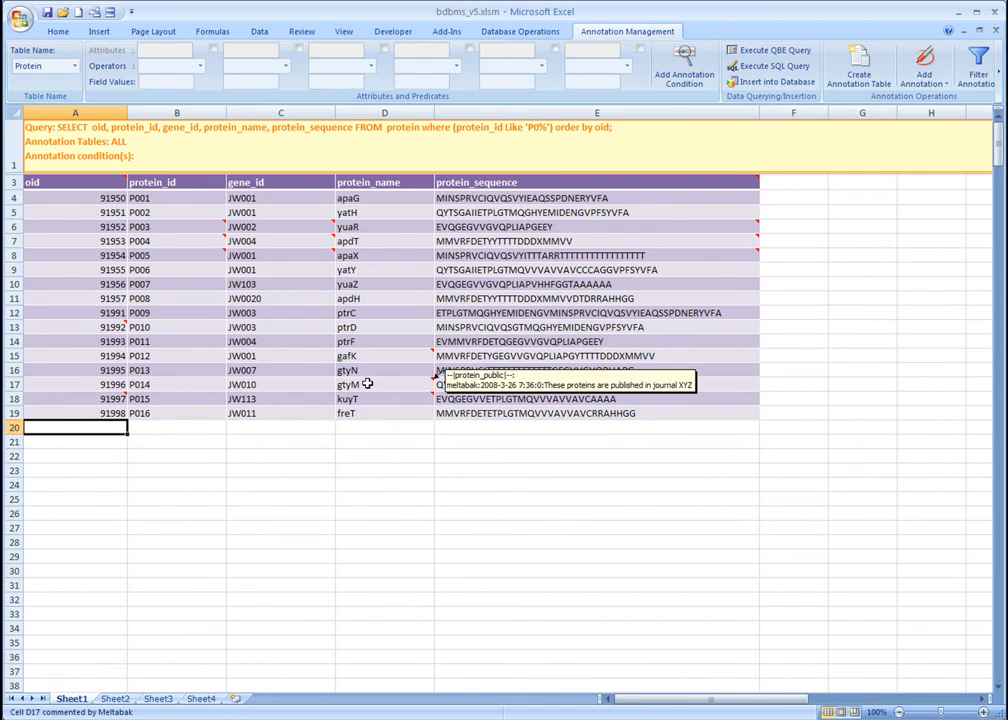
mouse_move(620, 198)
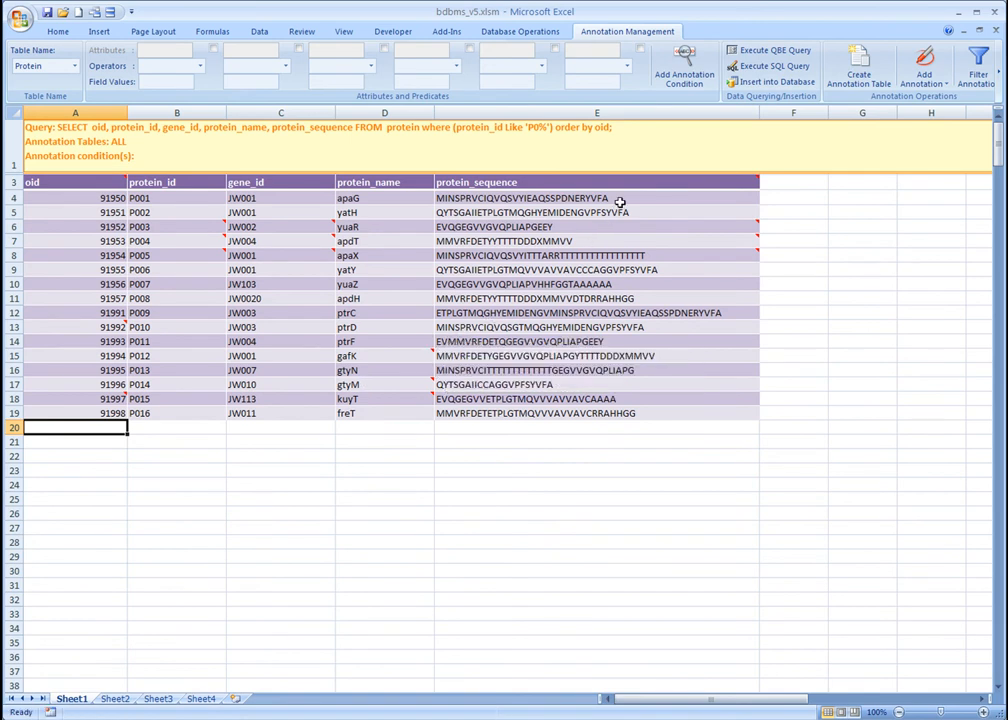
mouse_move(622, 182)
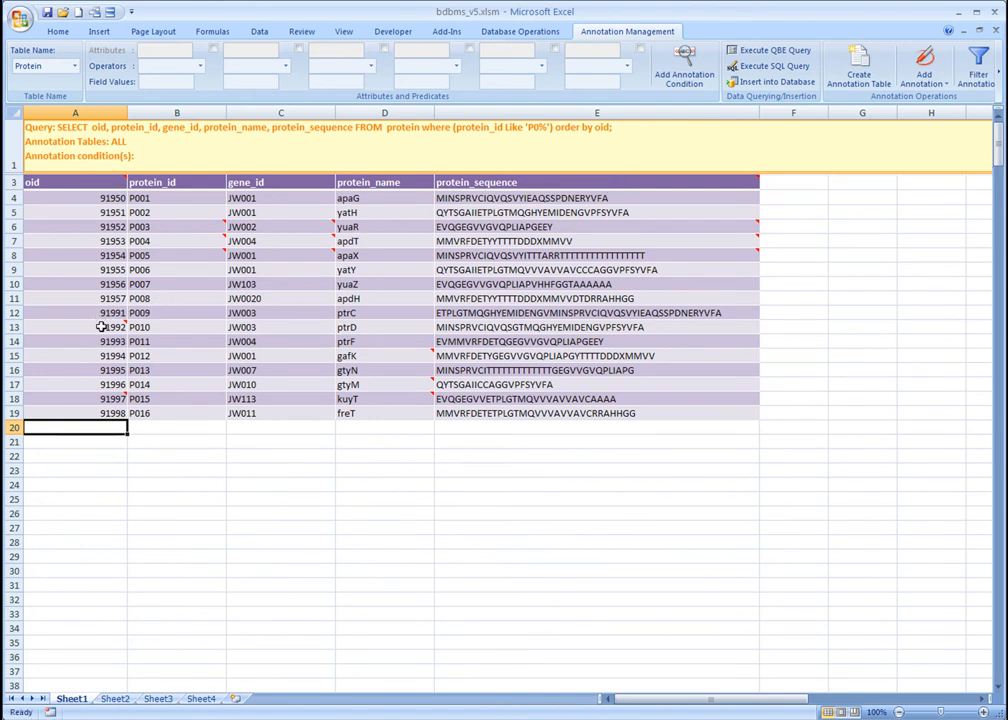
mouse_move(100, 313)
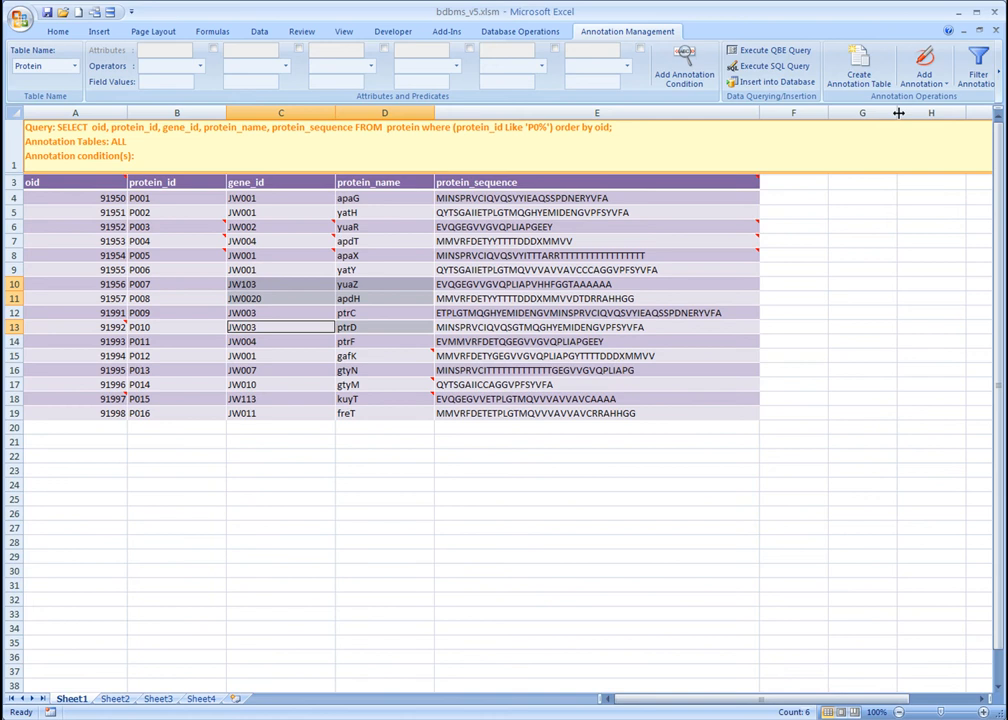
- Choose Annotate Selection for the six selected gene_id and protein_name cells
left_click(923, 70)
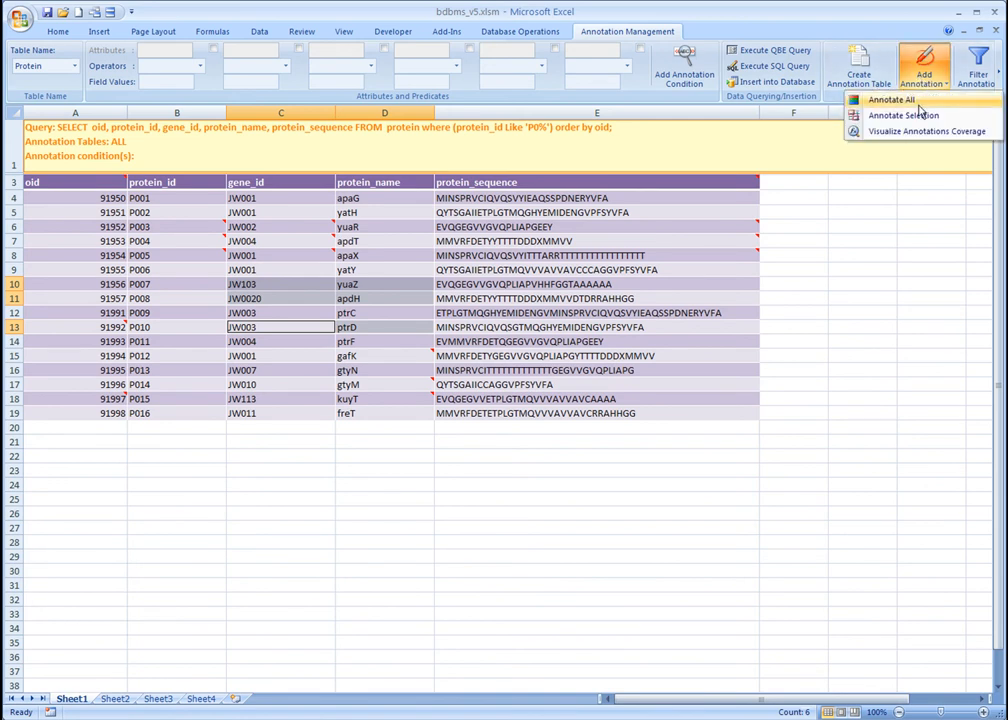
mouse_move(903, 115)
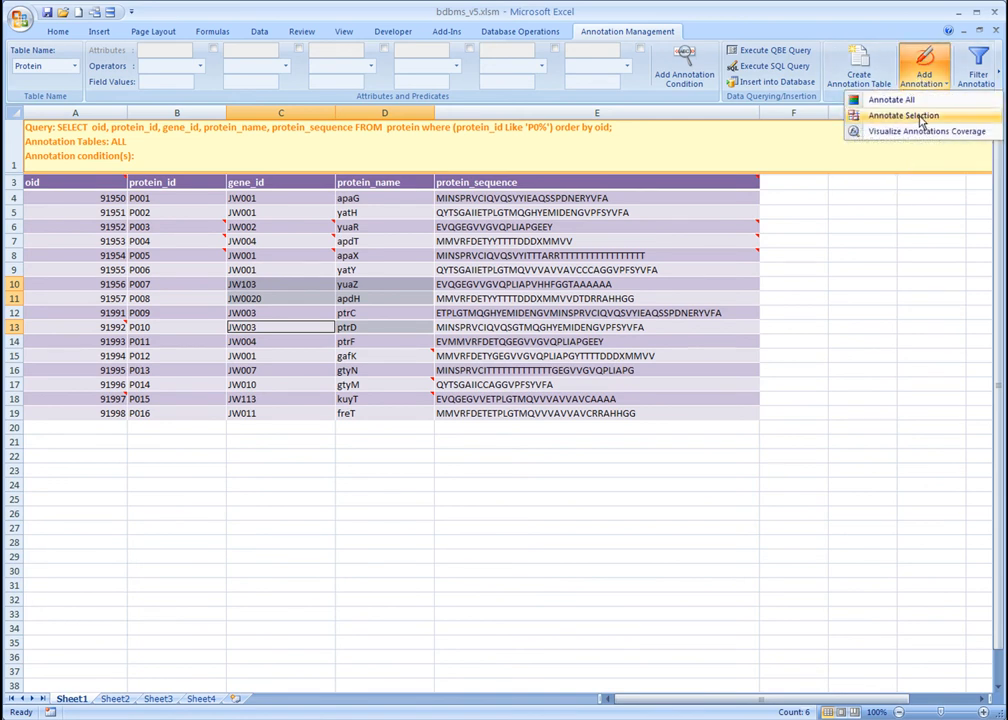
left_click(902, 115)
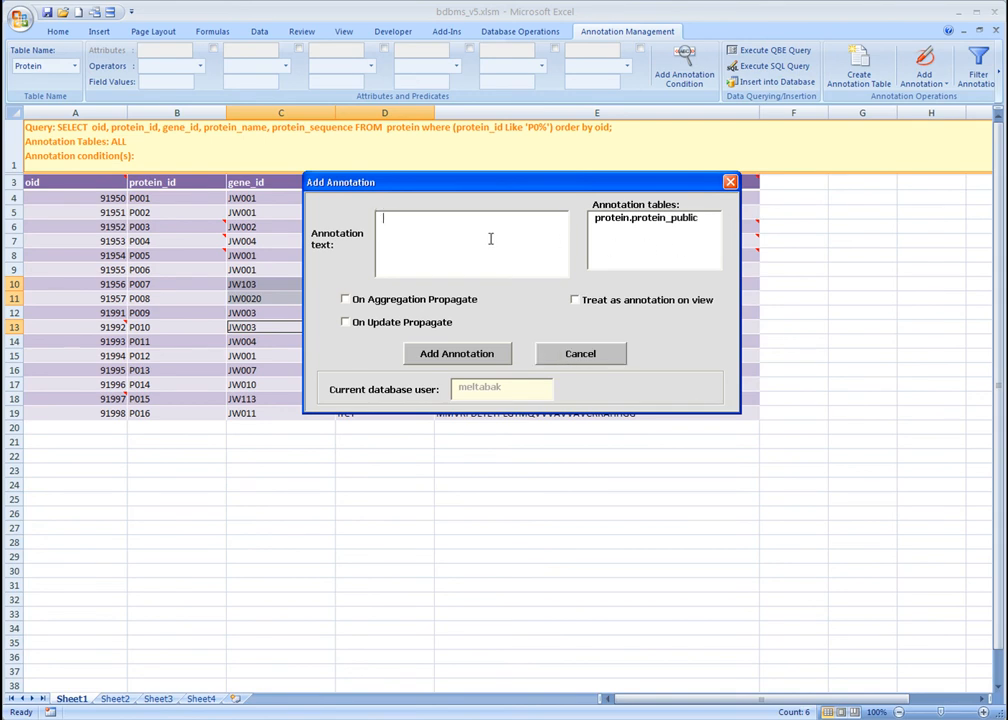
- Enter annotation 'A1', target table protein.protein_public, and submit it
type("A1")
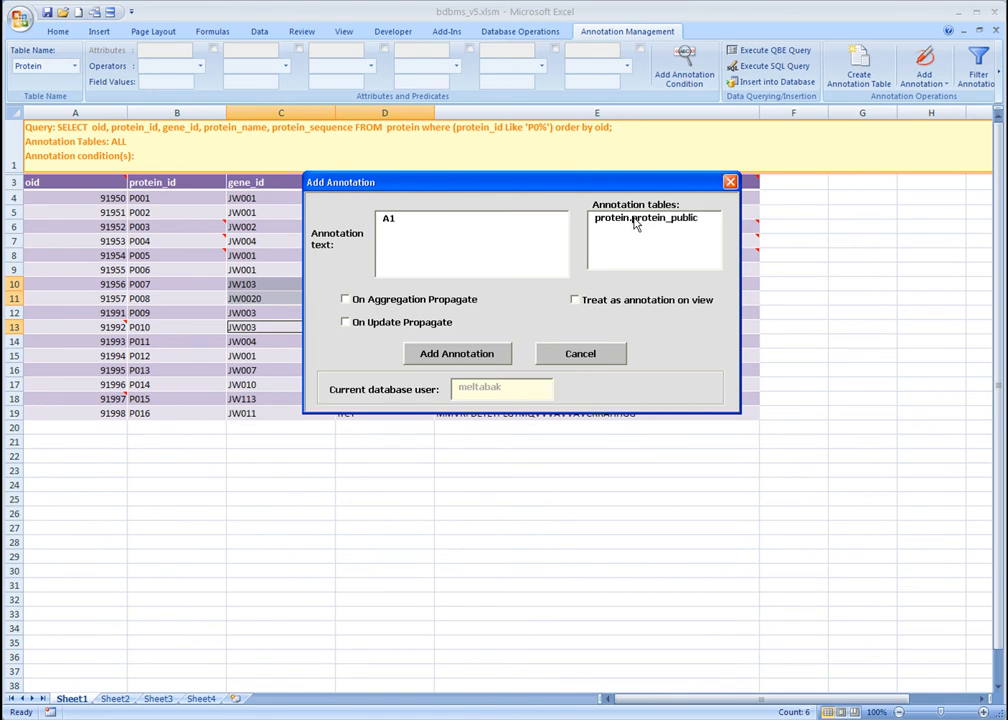
left_click(645, 217)
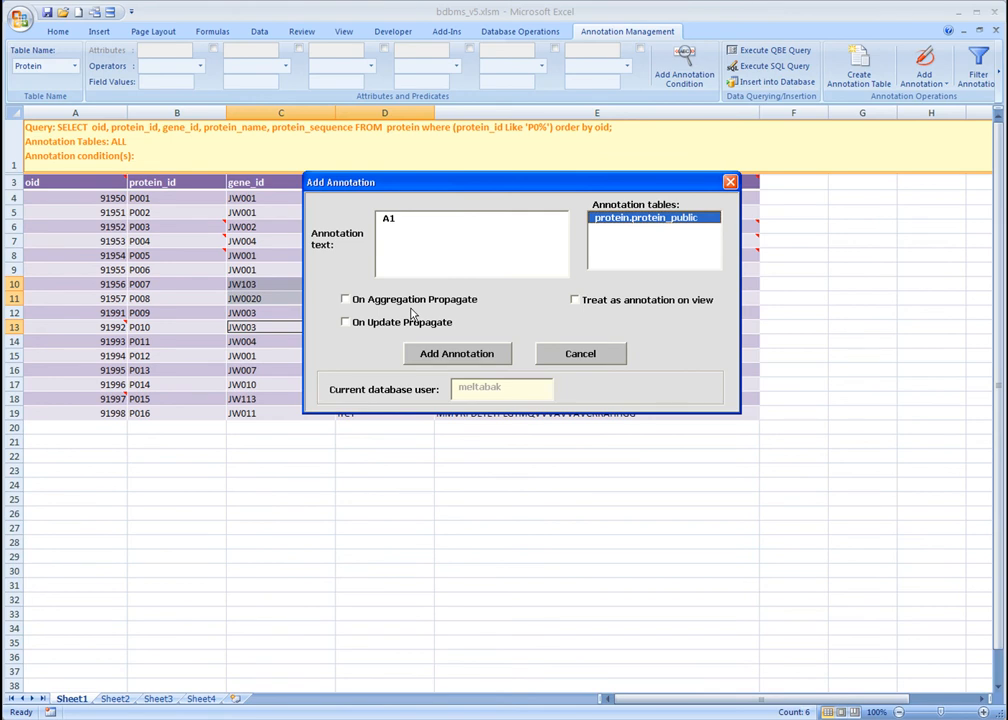
mouse_move(433, 331)
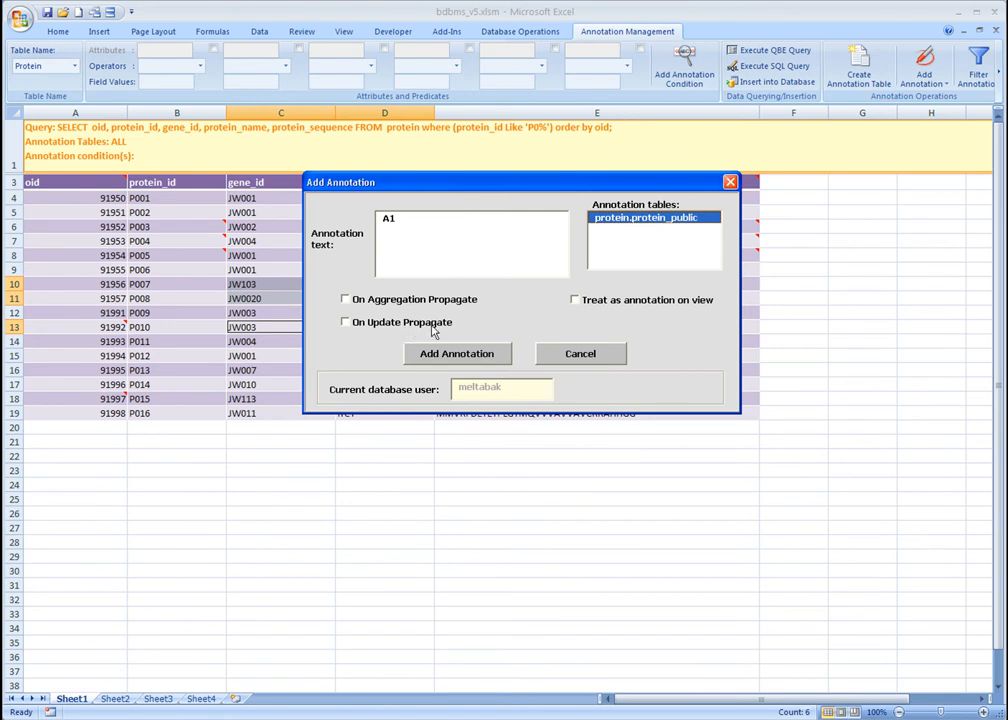
mouse_move(462, 310)
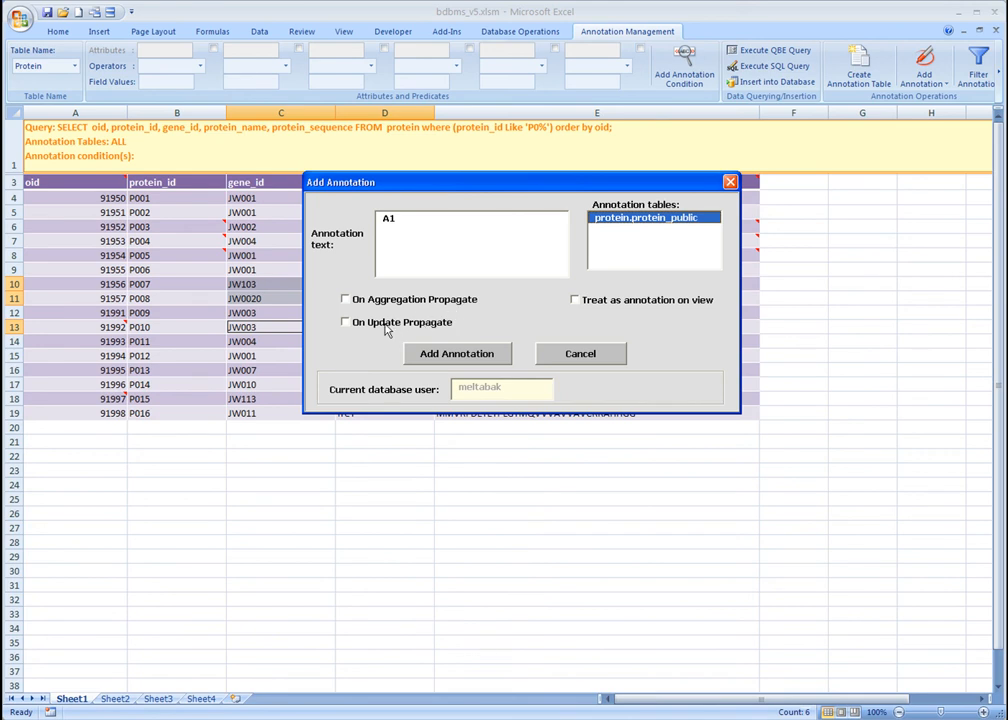
mouse_move(387, 332)
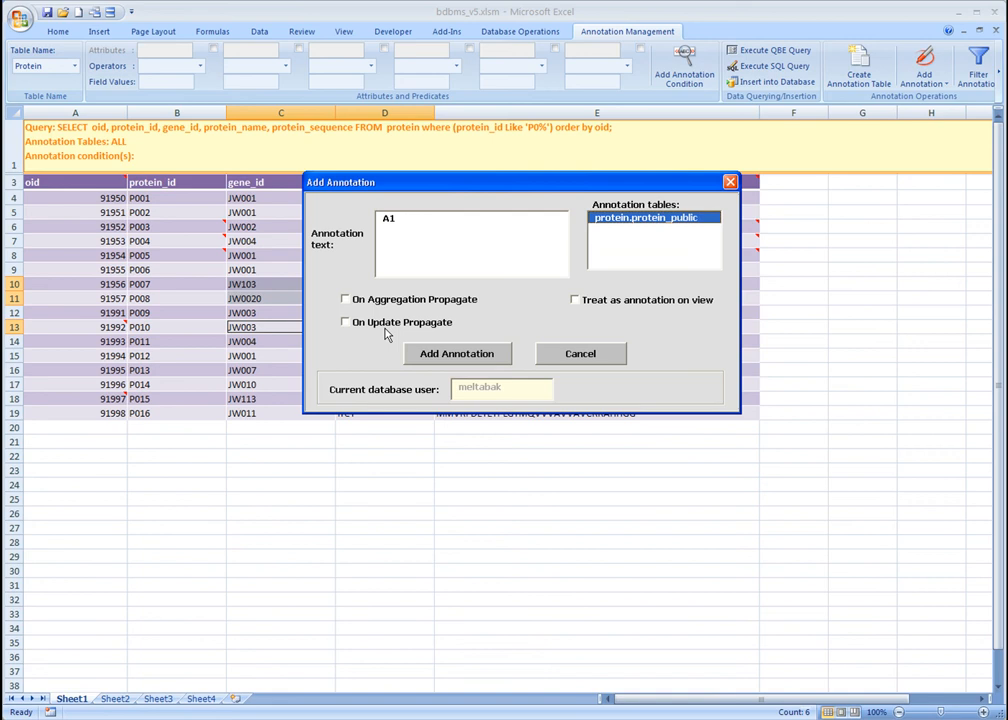
mouse_move(572, 313)
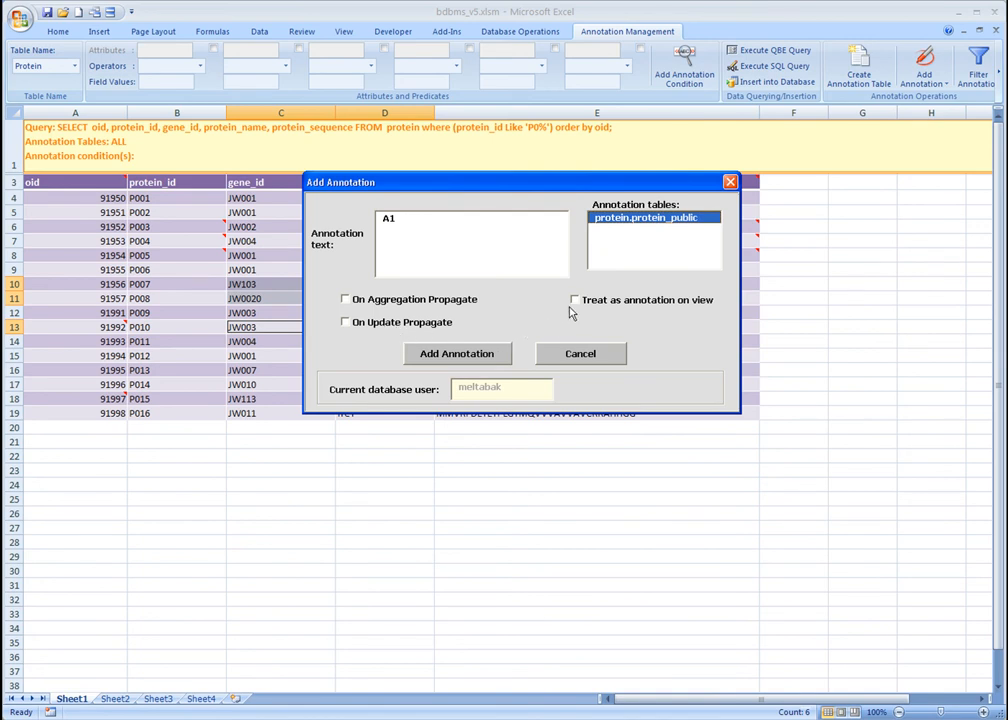
mouse_move(575, 307)
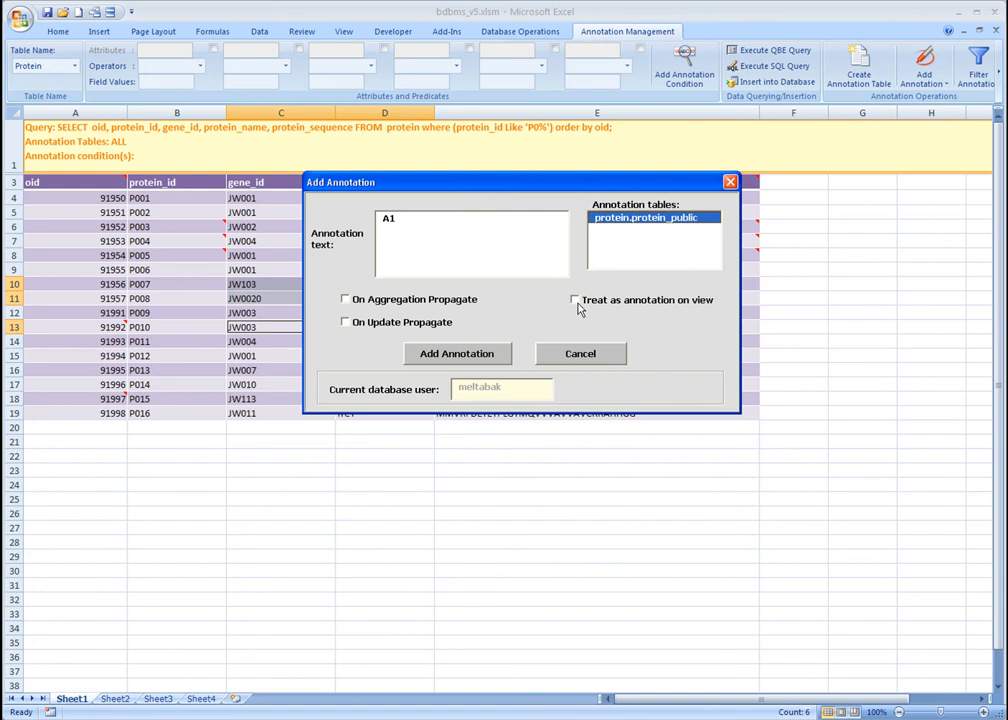
mouse_move(483, 322)
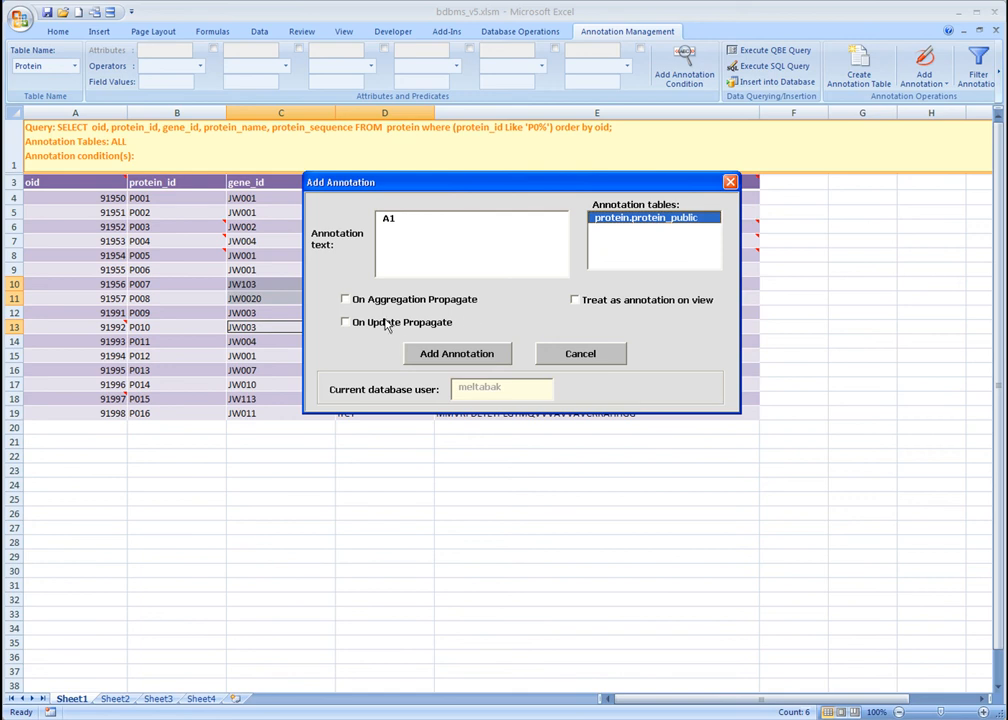
mouse_move(388, 318)
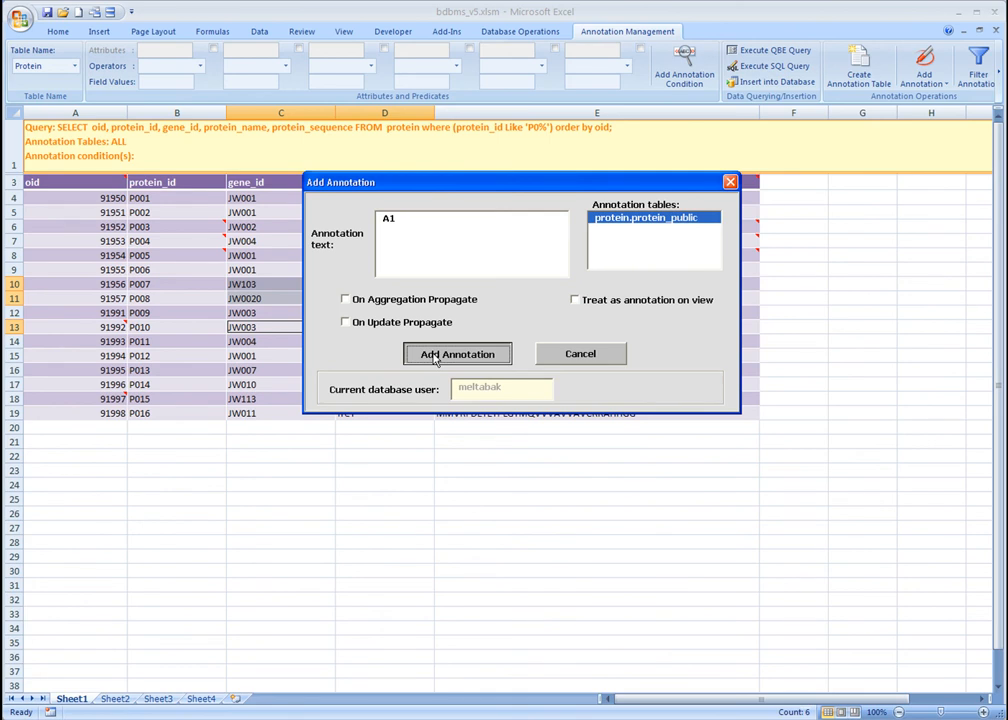
left_click(457, 353)
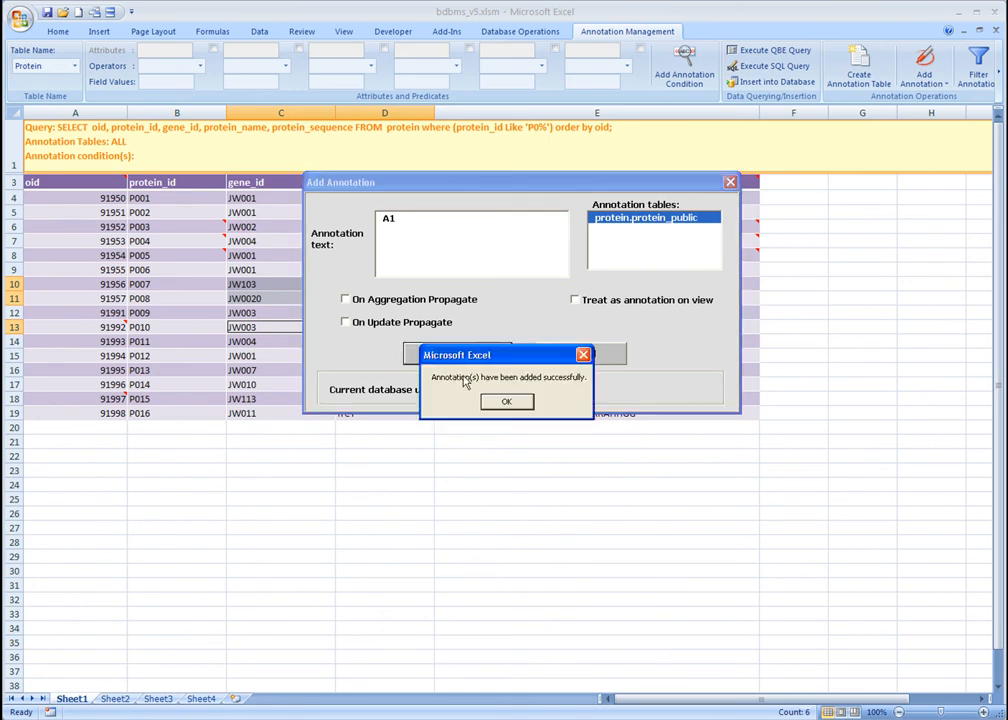
- Acknowledge the 'Annotation(s) have been added successfully' message
left_click(506, 401)
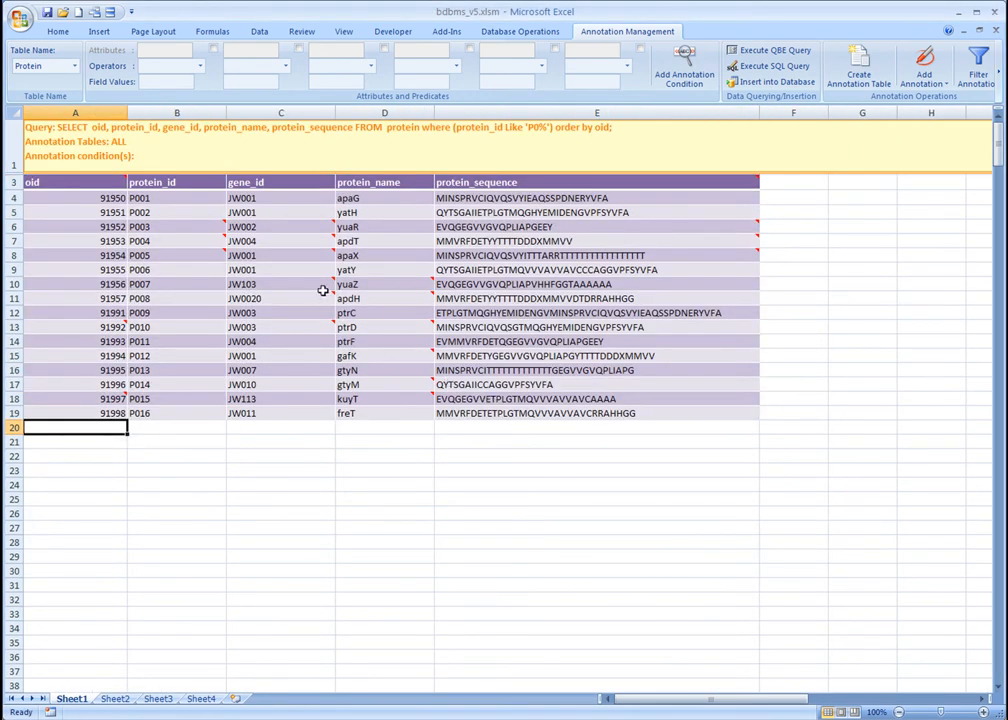
mouse_move(322, 289)
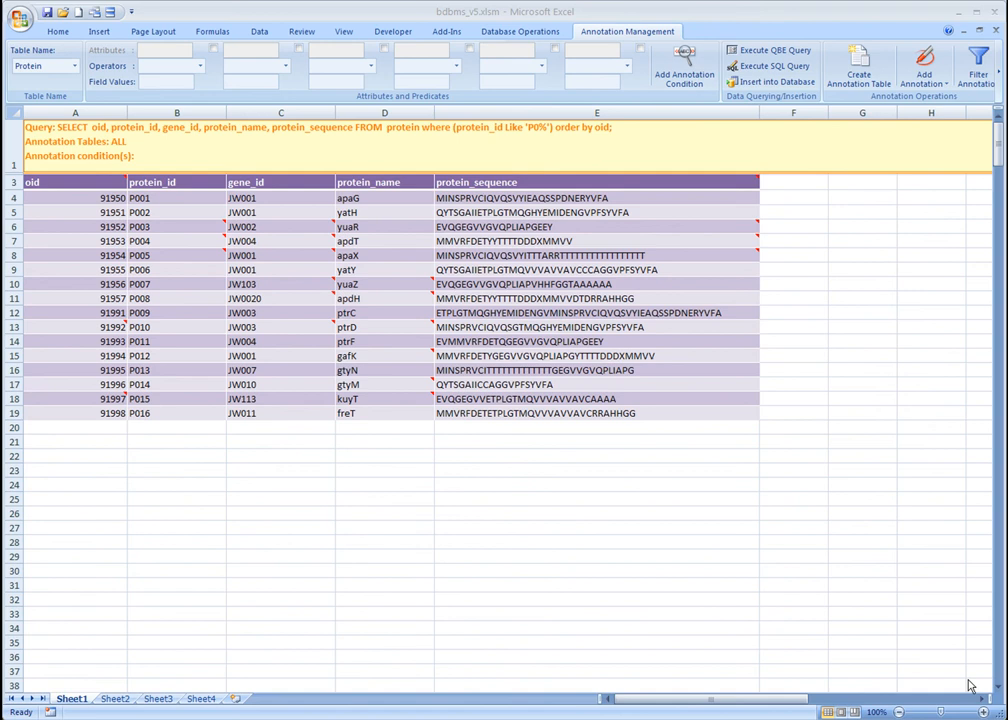
mouse_move(338, 333)
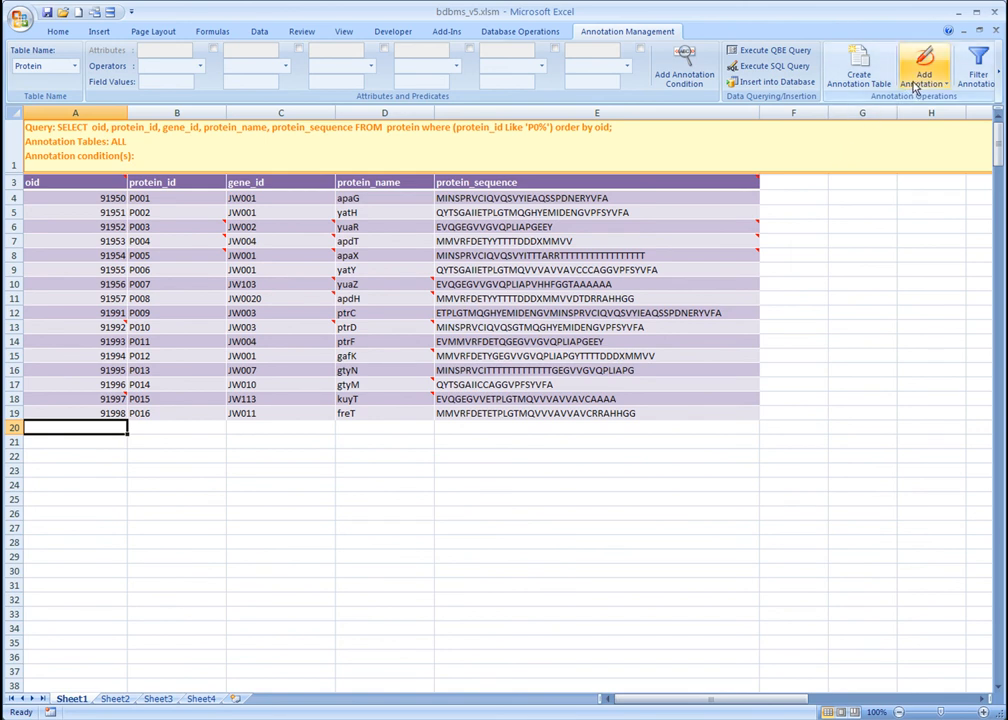
mouse_move(924, 67)
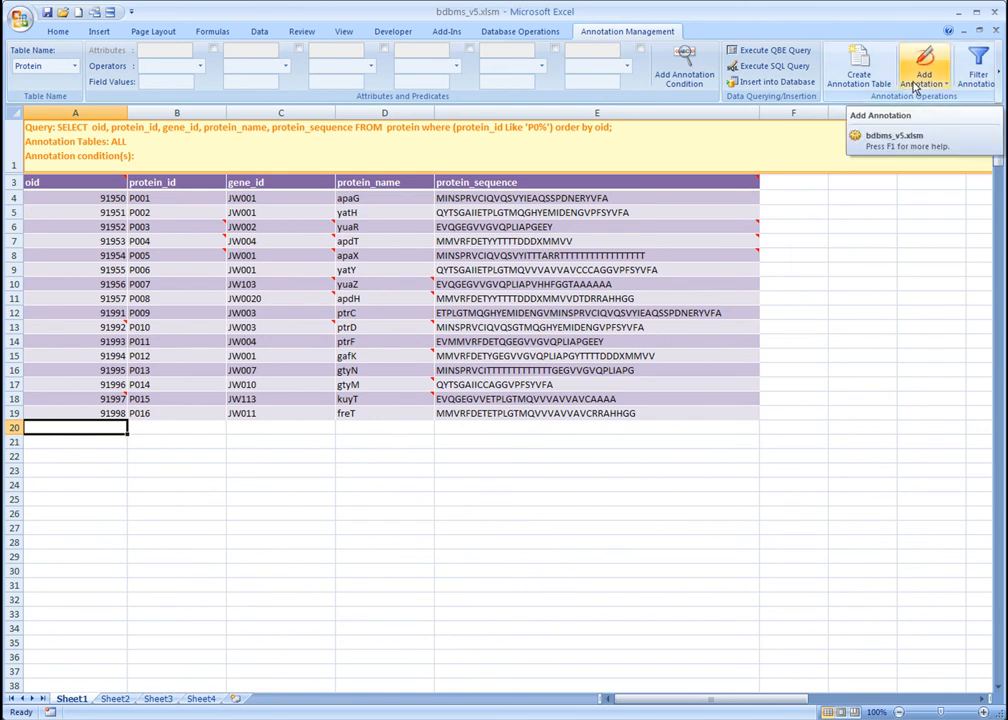
- Open the Add Annotation dropdown listing Visualize Annotations Coverage
left_click(922, 70)
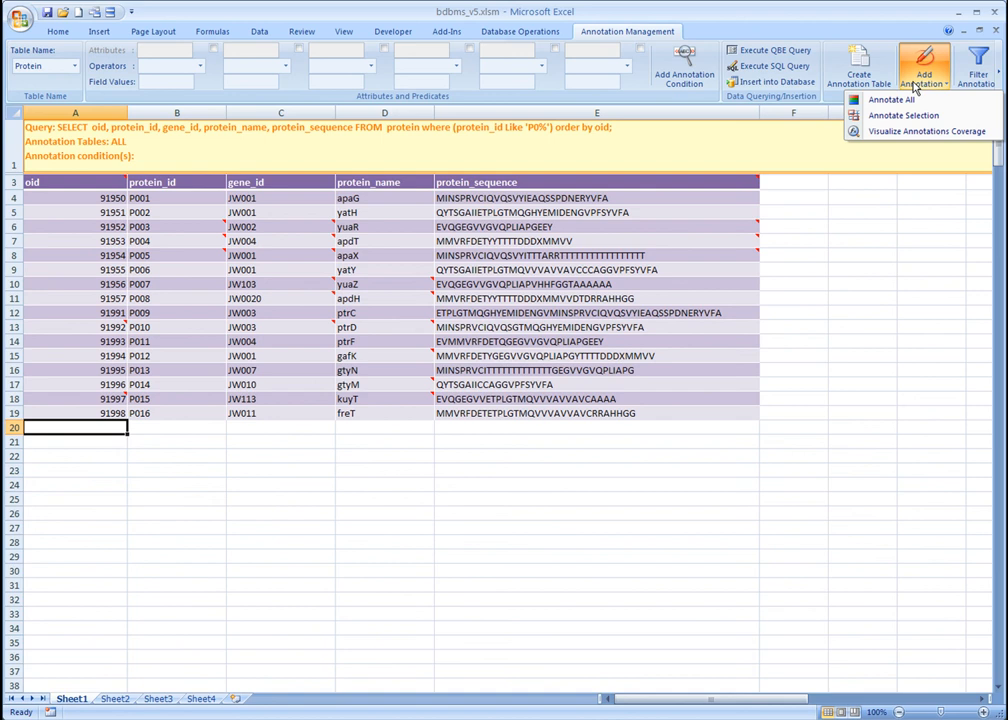
mouse_move(902, 115)
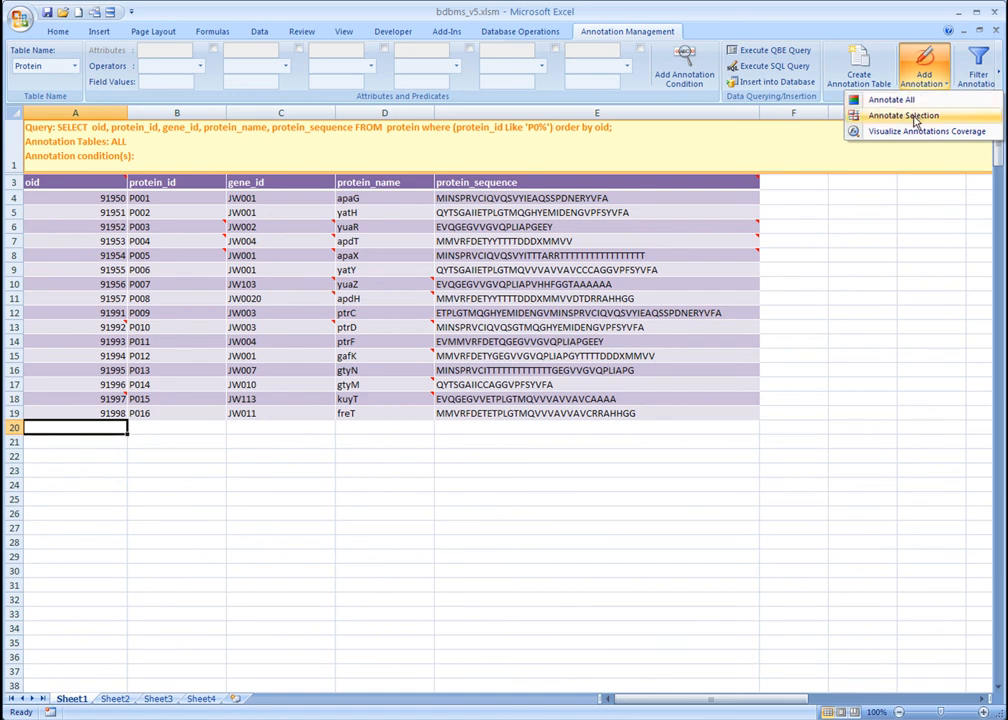
mouse_move(916, 131)
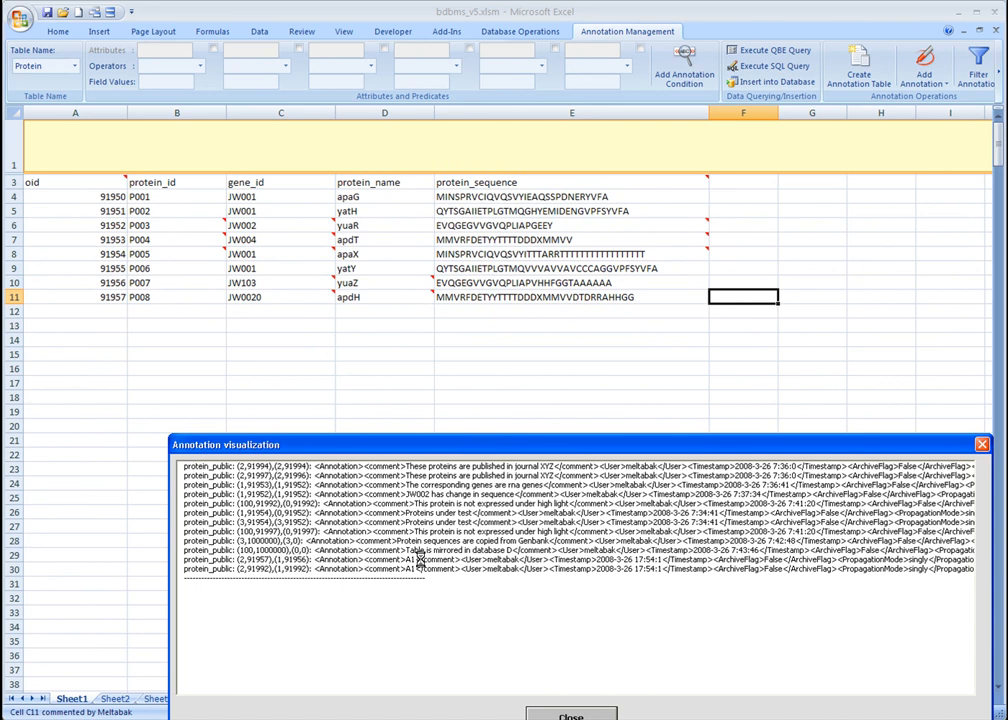
- Select the A1 annotation record for protein 91957 in the visualization
left_click(771, 50)
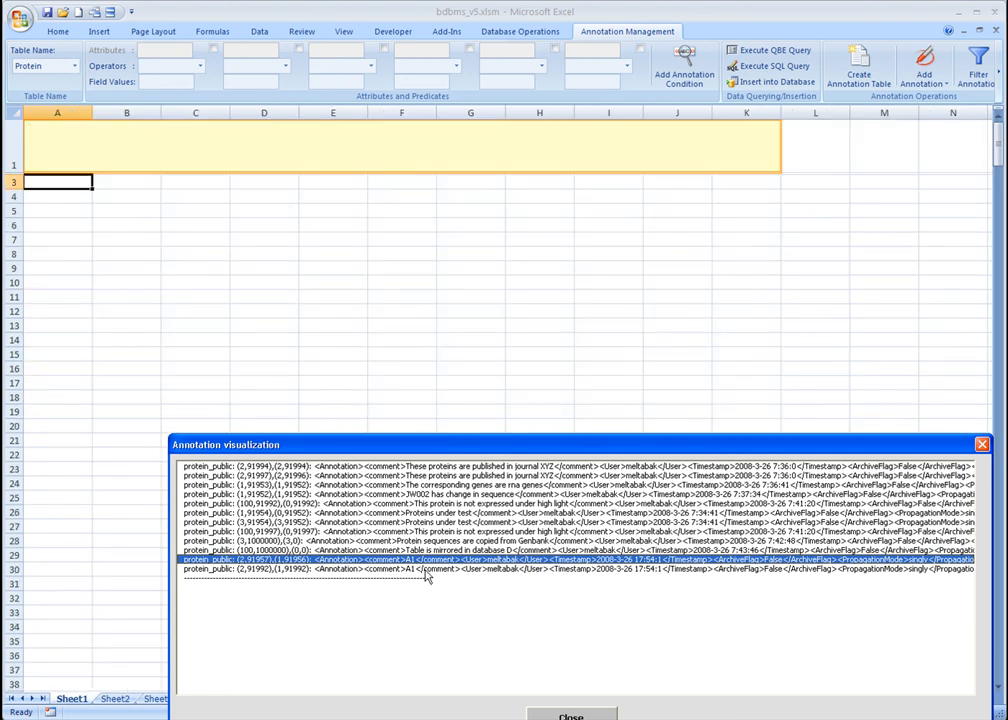
left_click(775, 50)
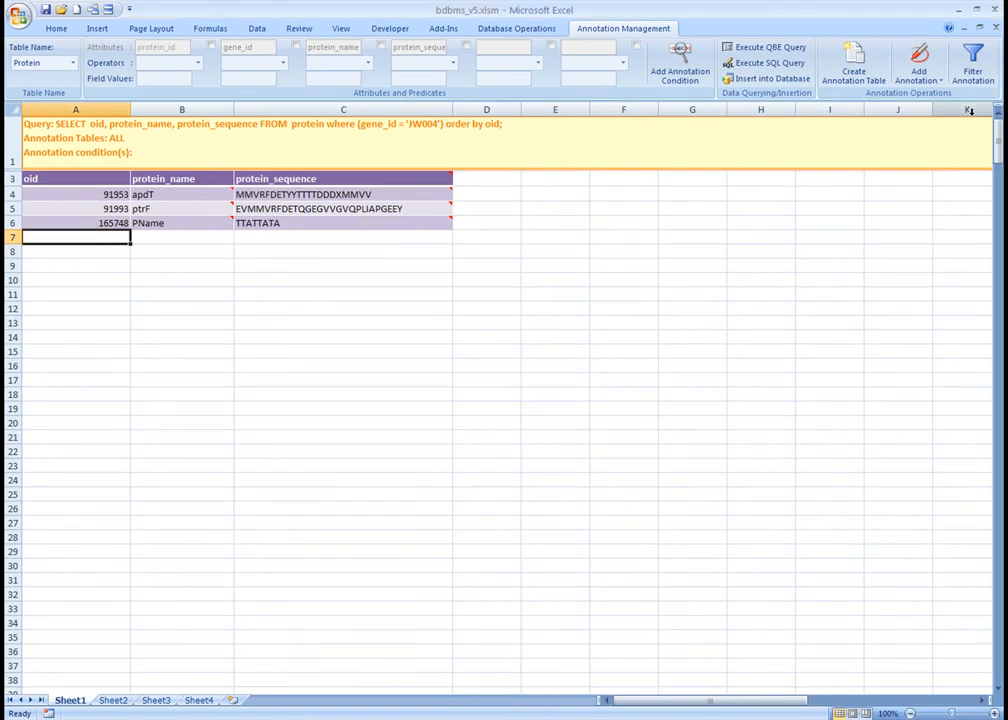
mouse_move(972, 65)
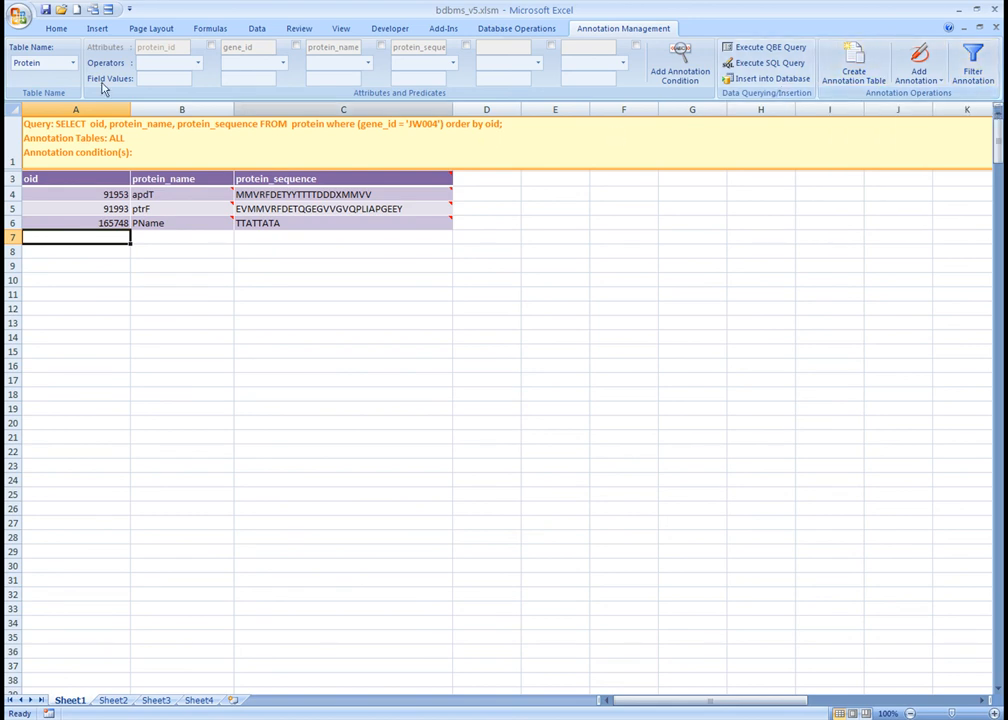
- Rerun the full 17-row Protein query and bring up the Filtering Annotations form
left_click(211, 47)
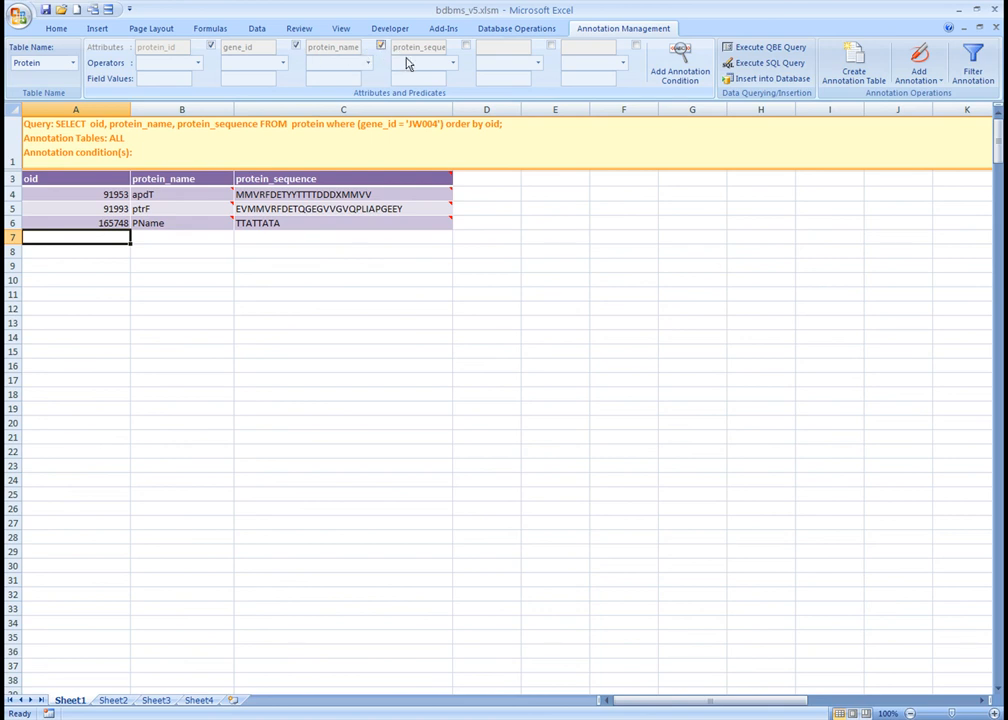
left_click(465, 47)
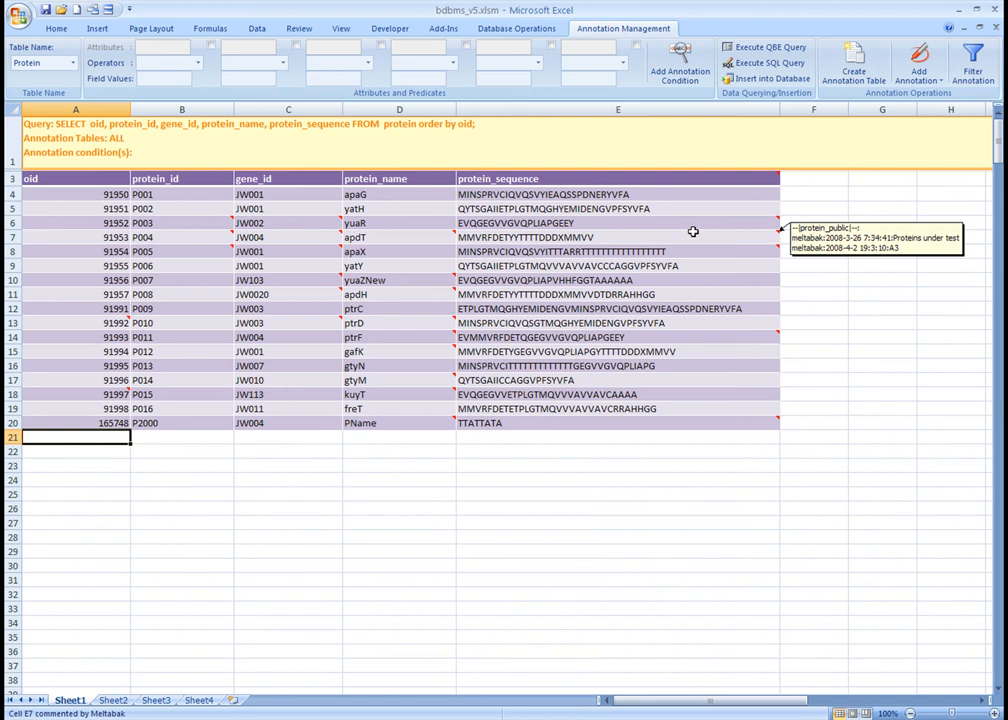
mouse_move(923, 204)
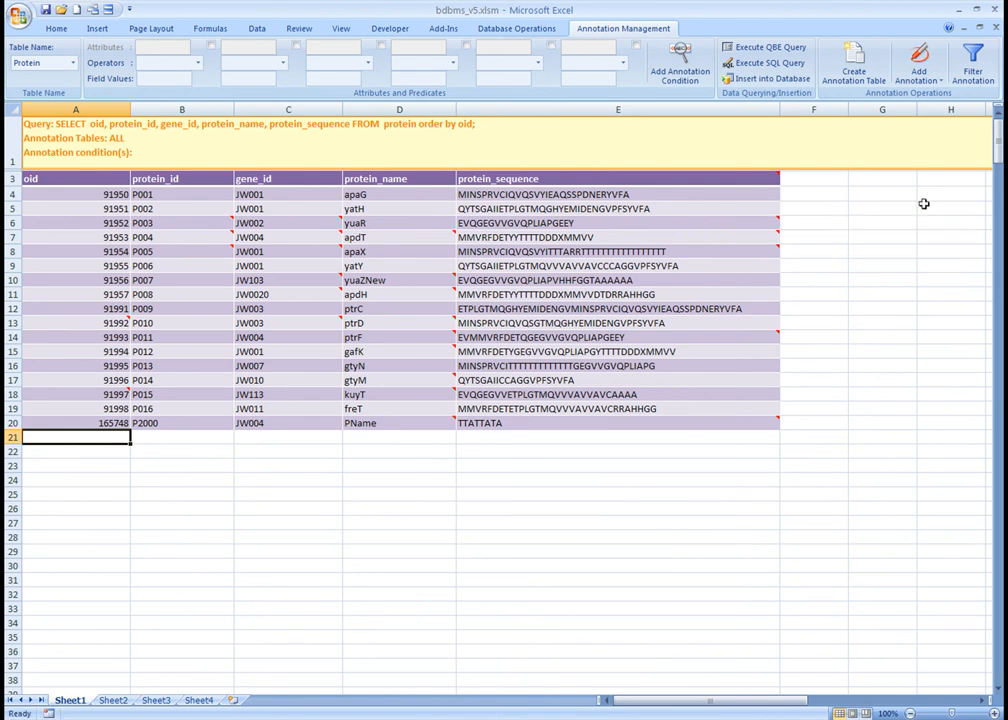
mouse_move(971, 65)
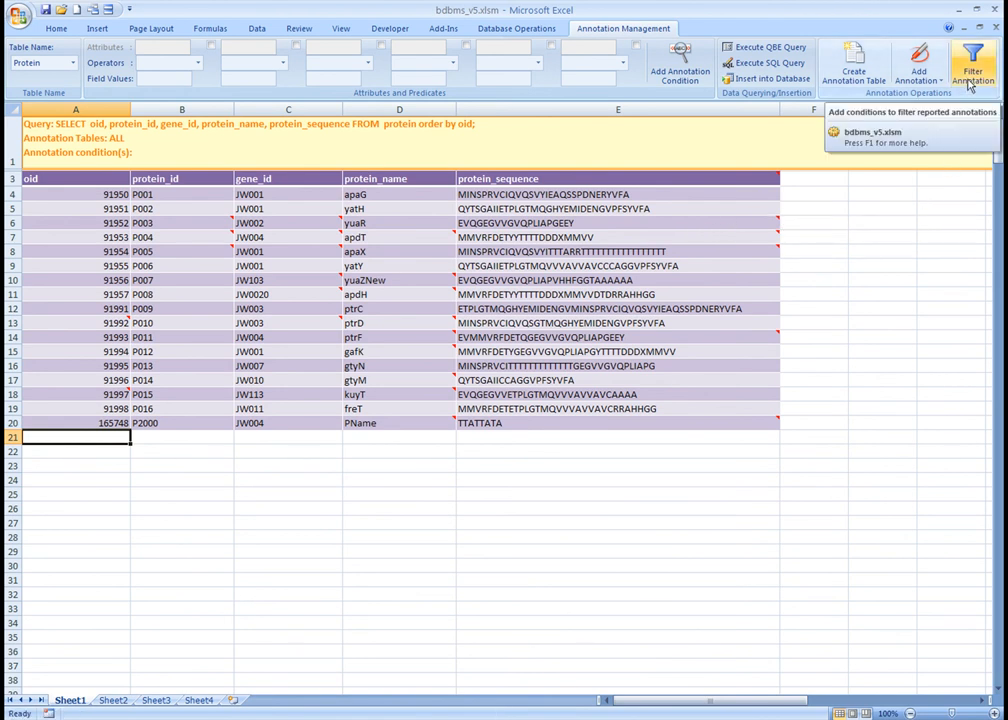
left_click(971, 67)
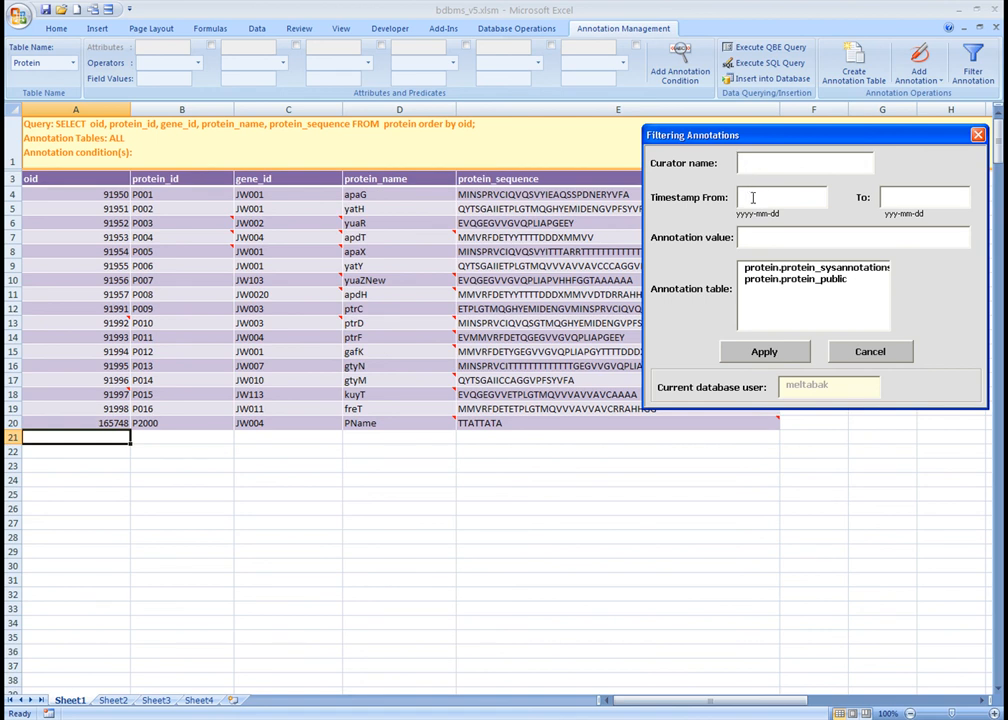
mouse_move(768, 265)
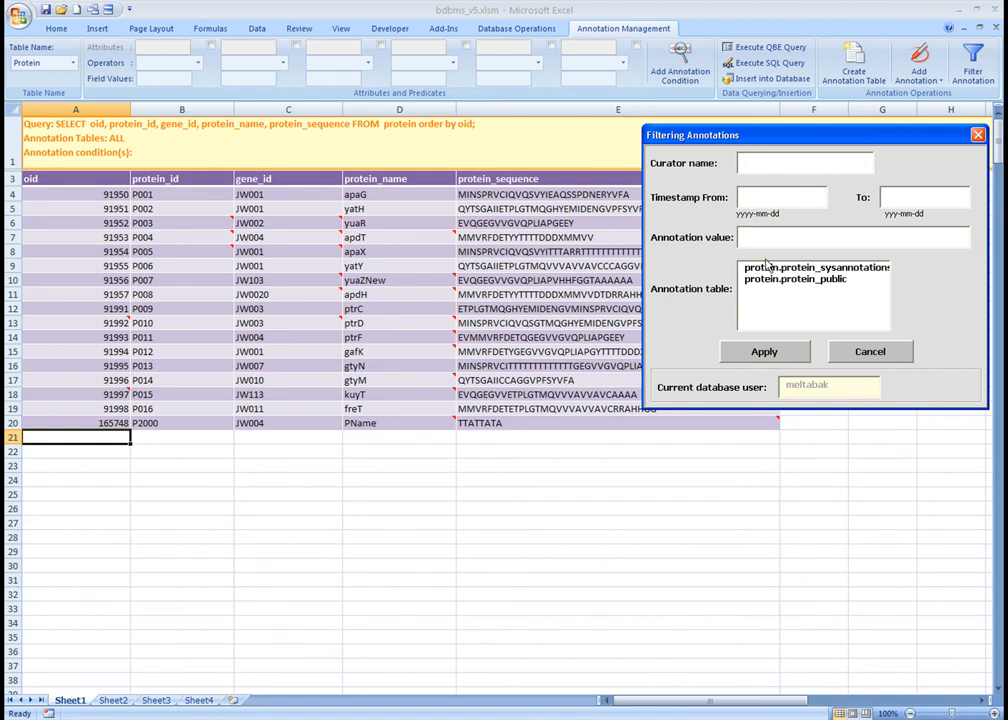
- Choose an annotation table in the Filtering Annotations form
left_click(794, 278)
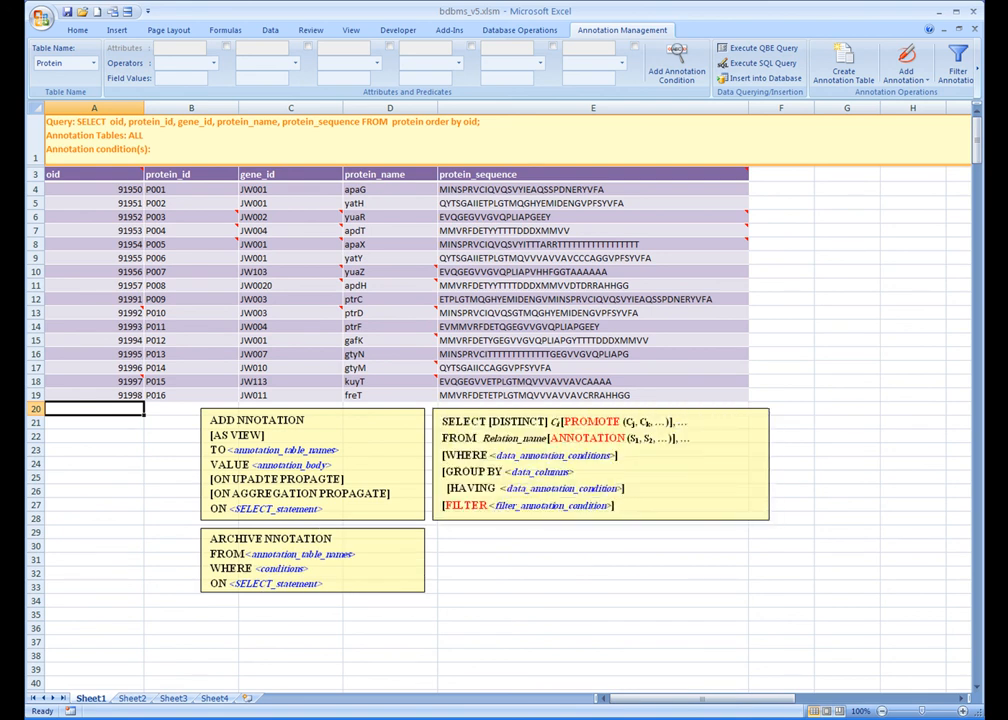
- Reveal the CREATE ANNOTATION TABLE command summary box
left_click(843, 65)
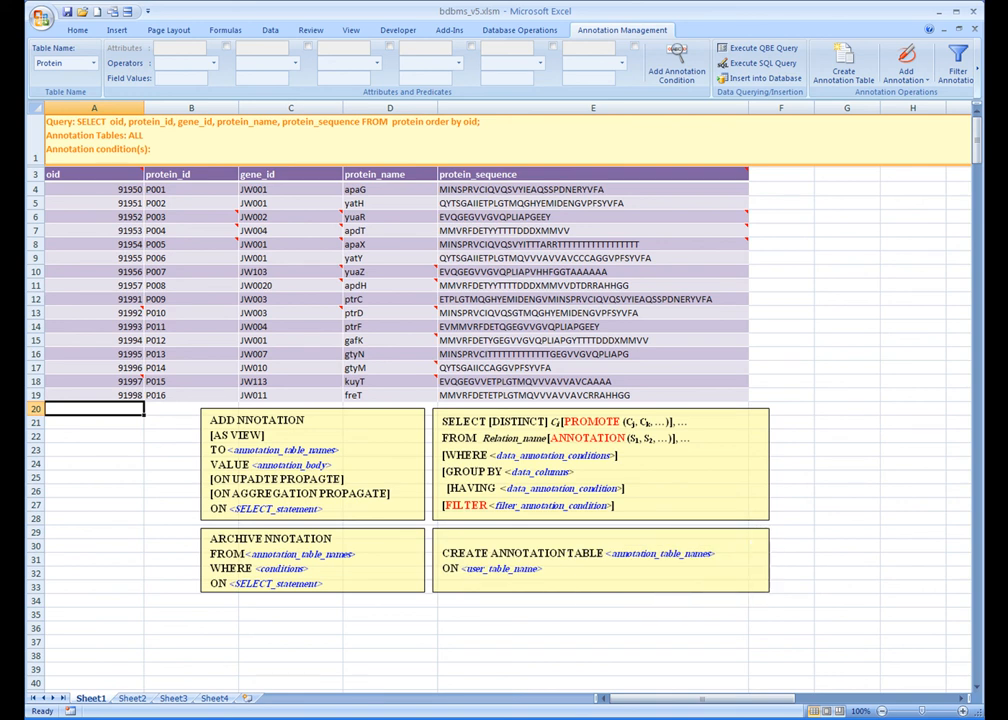